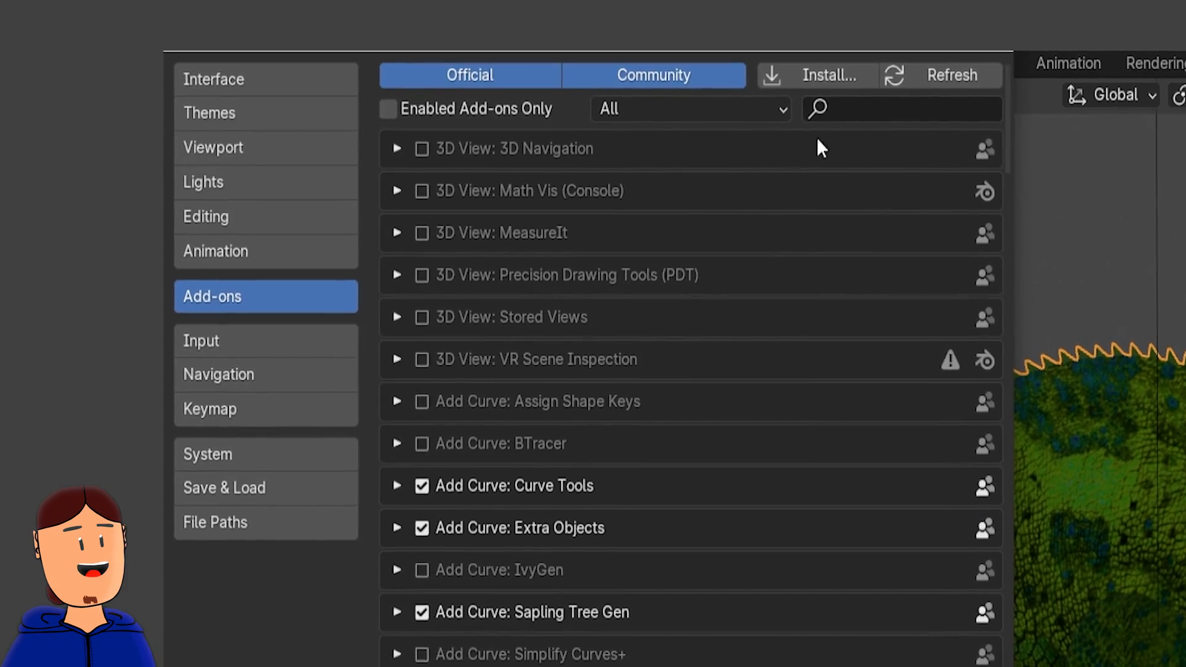
Enable the Tri-Lighting add-on, add its key, fill and back lamps, and adjust Contrast.
{"action": "type", "text": "light"}
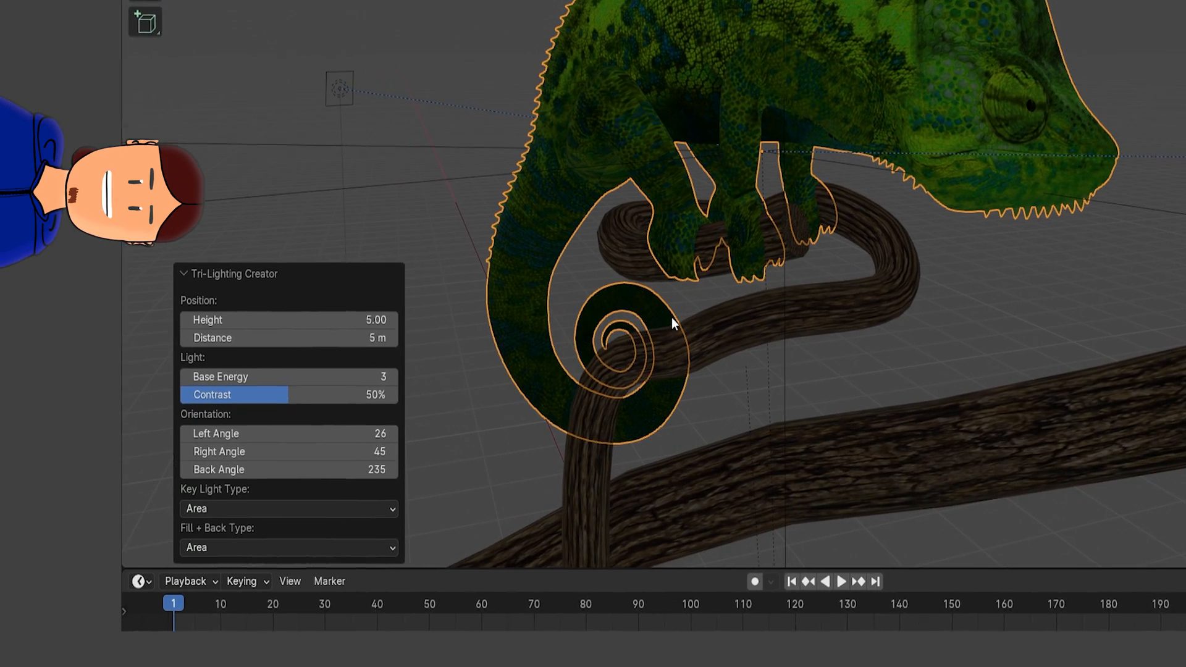
{"action": "left_click_drag", "start_coordinate": [287, 377], "coordinate": [371, 377]}
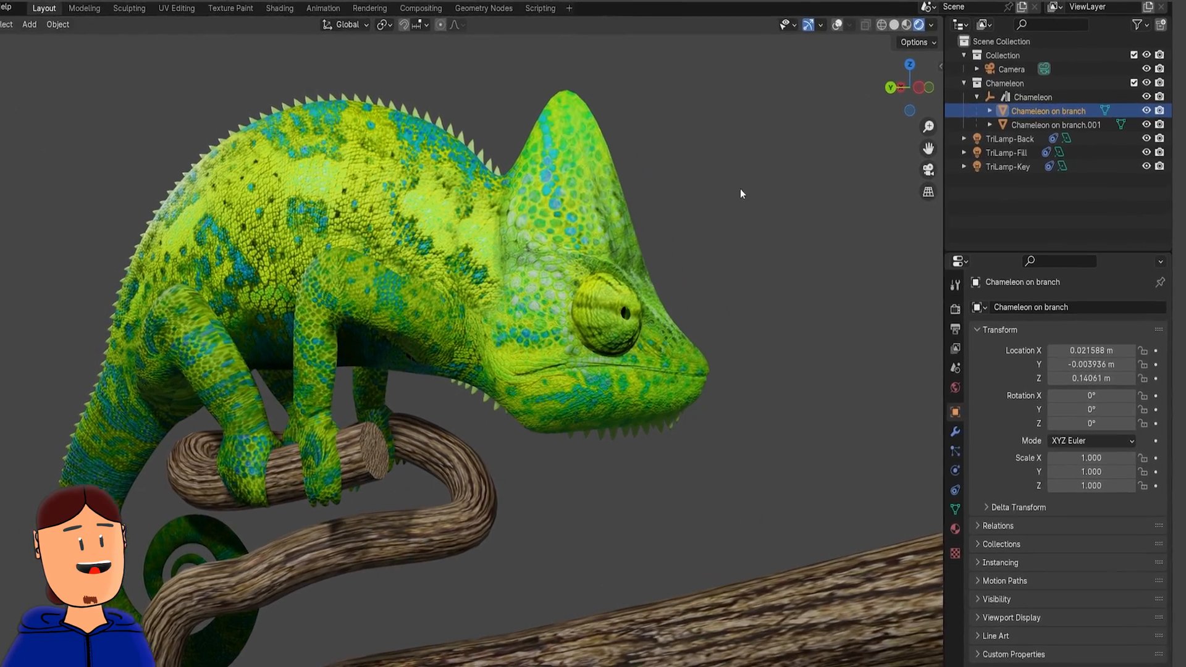
Add an anisotropic Kuwahara filter of size 20 to the compositor, then mute the node.
{"action": "left_click", "coordinate": [806, 40]}
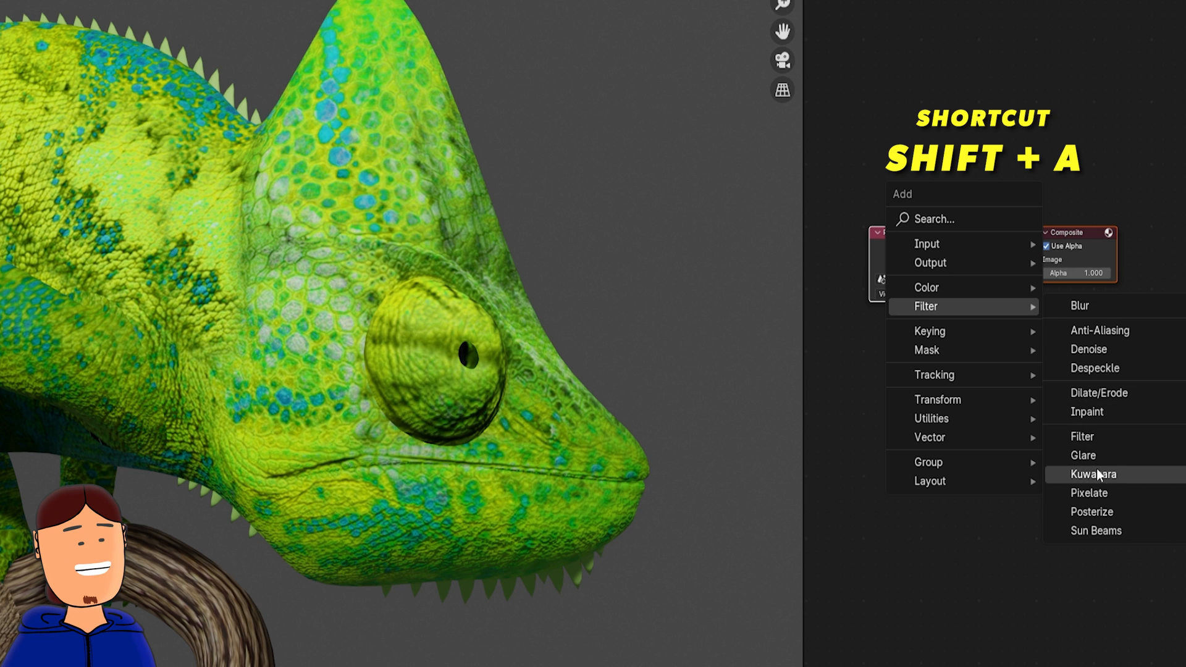
{"action": "left_click", "coordinate": [1092, 474]}
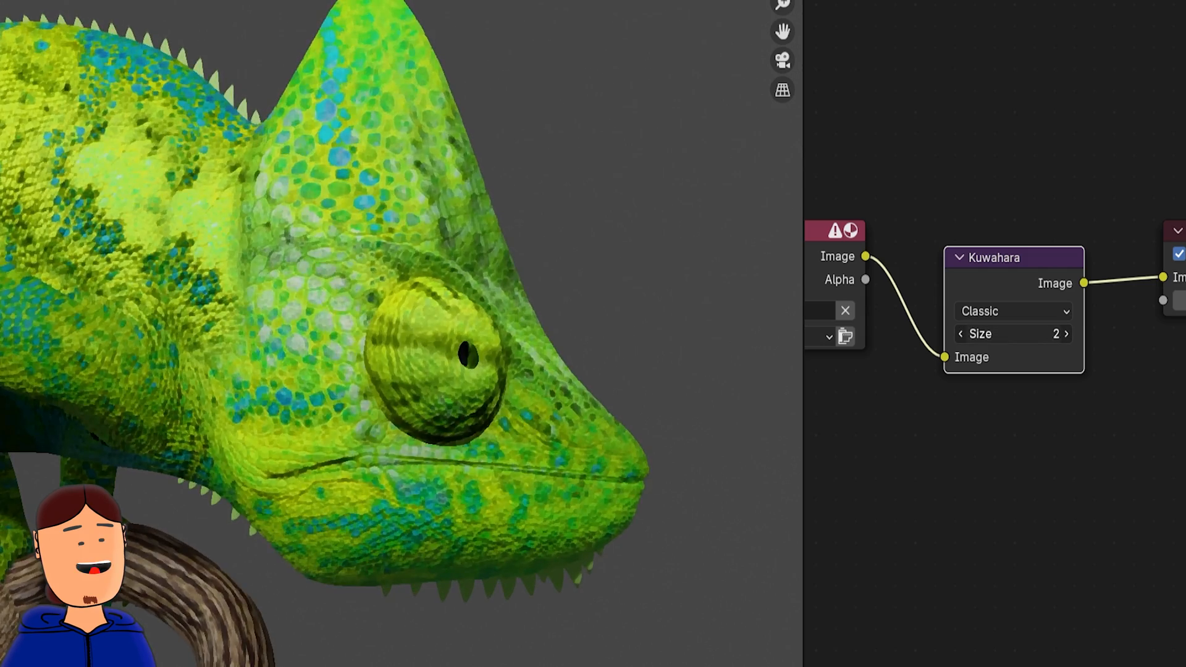
{"action": "left_click", "coordinate": [1011, 311]}
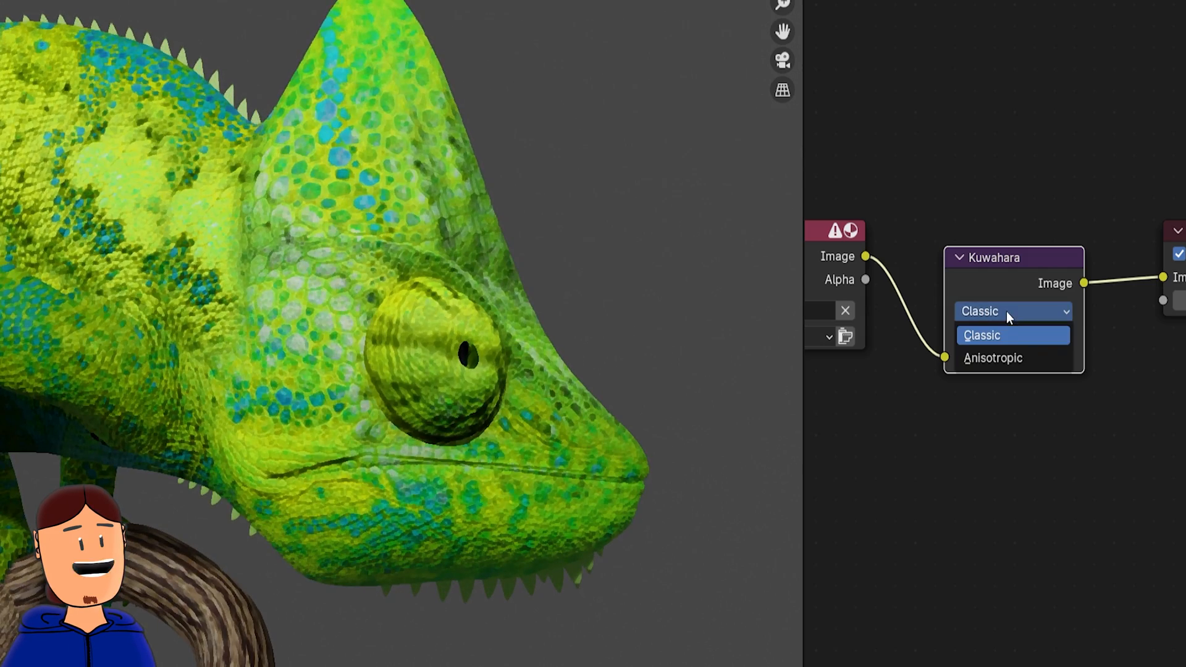
{"action": "left_click", "coordinate": [993, 358]}
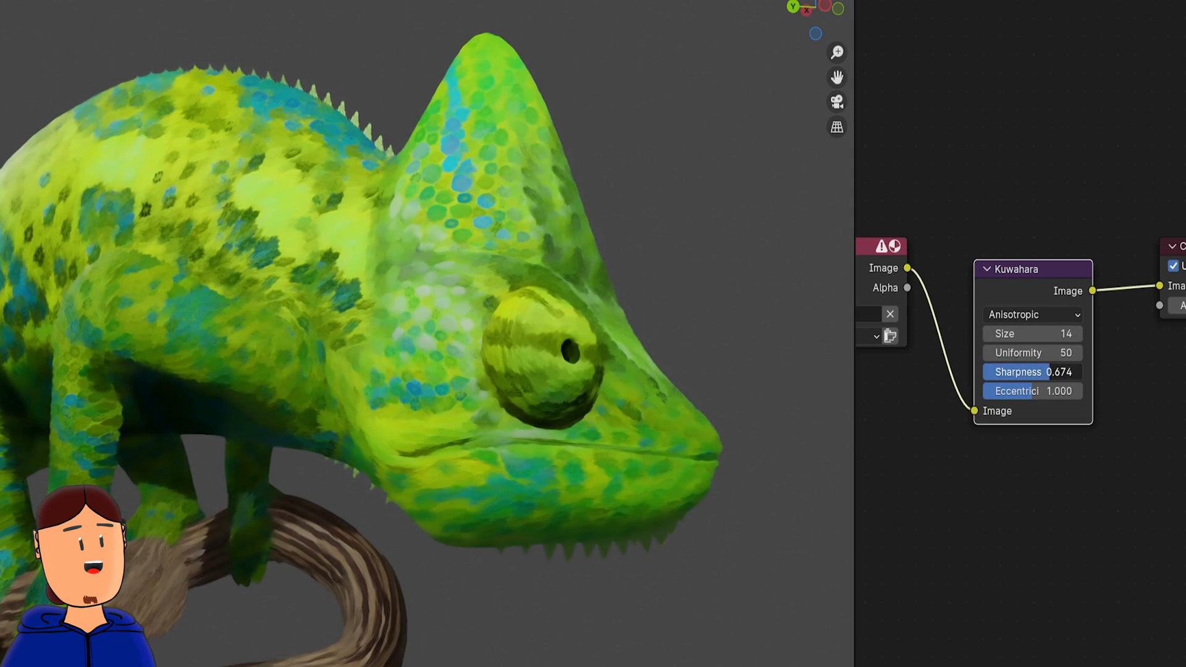
{"action": "left_click_drag", "start_coordinate": [1032, 391], "coordinate": [1059, 391]}
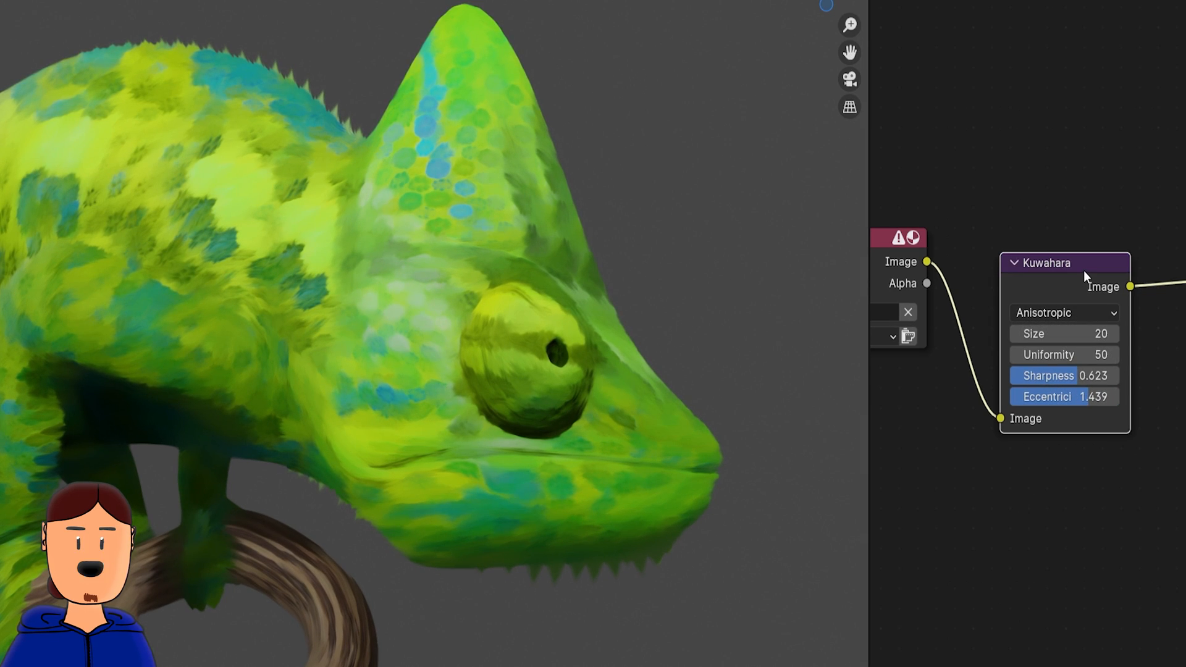
{"action": "key", "text": "m"}
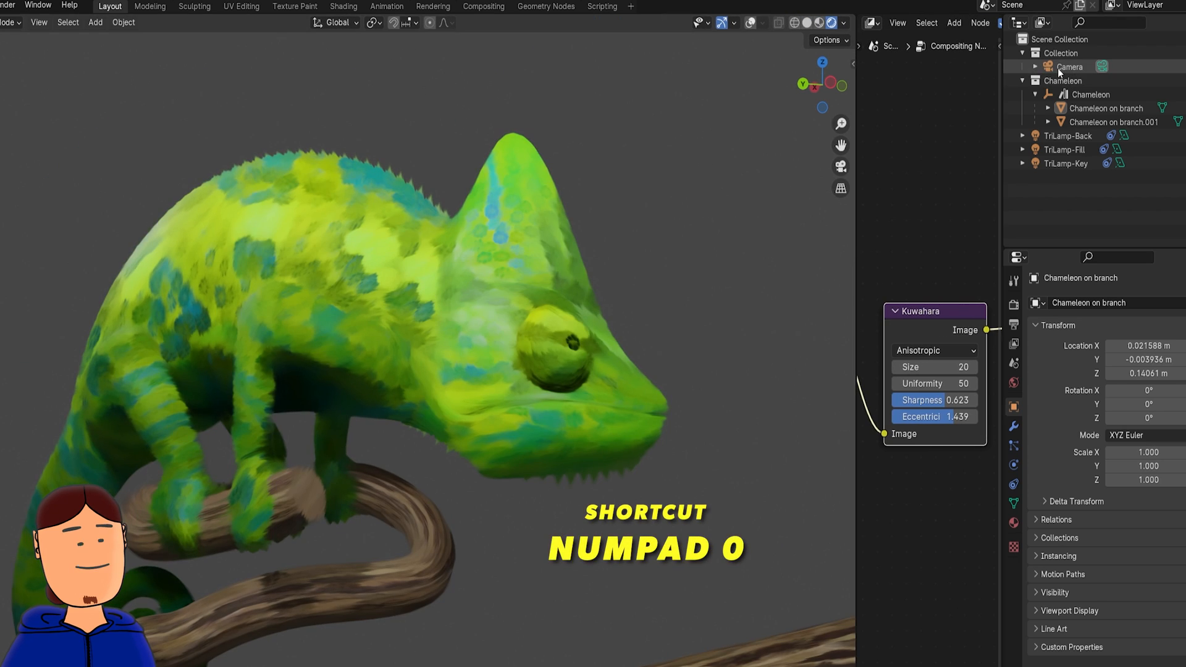
Add Object Line Art to the selected chameleon and tune its edge types and thickness.
{"action": "left_click", "coordinate": [38, 23]}
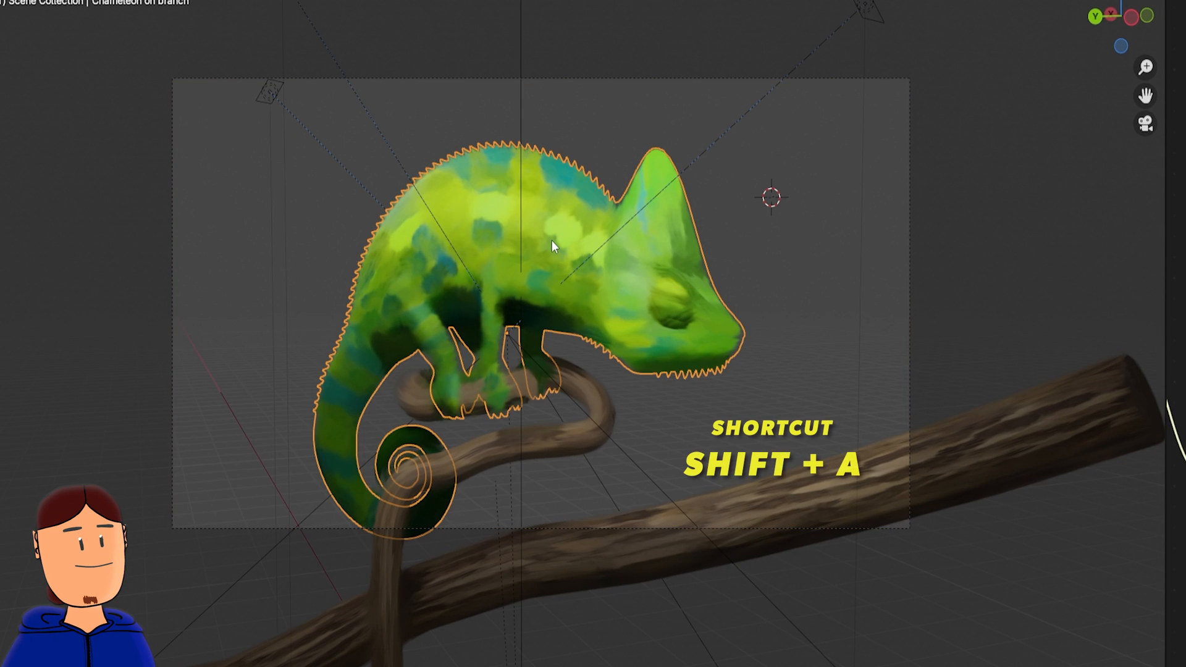
{"action": "key", "text": "shift+a"}
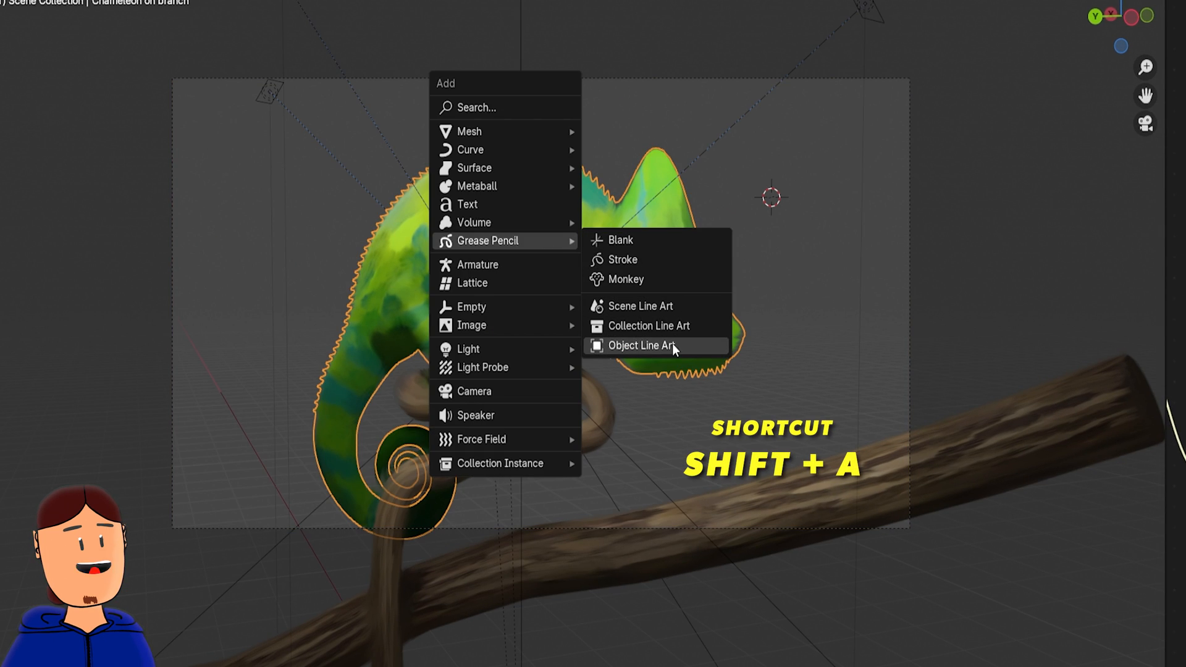
{"action": "left_click", "coordinate": [640, 346]}
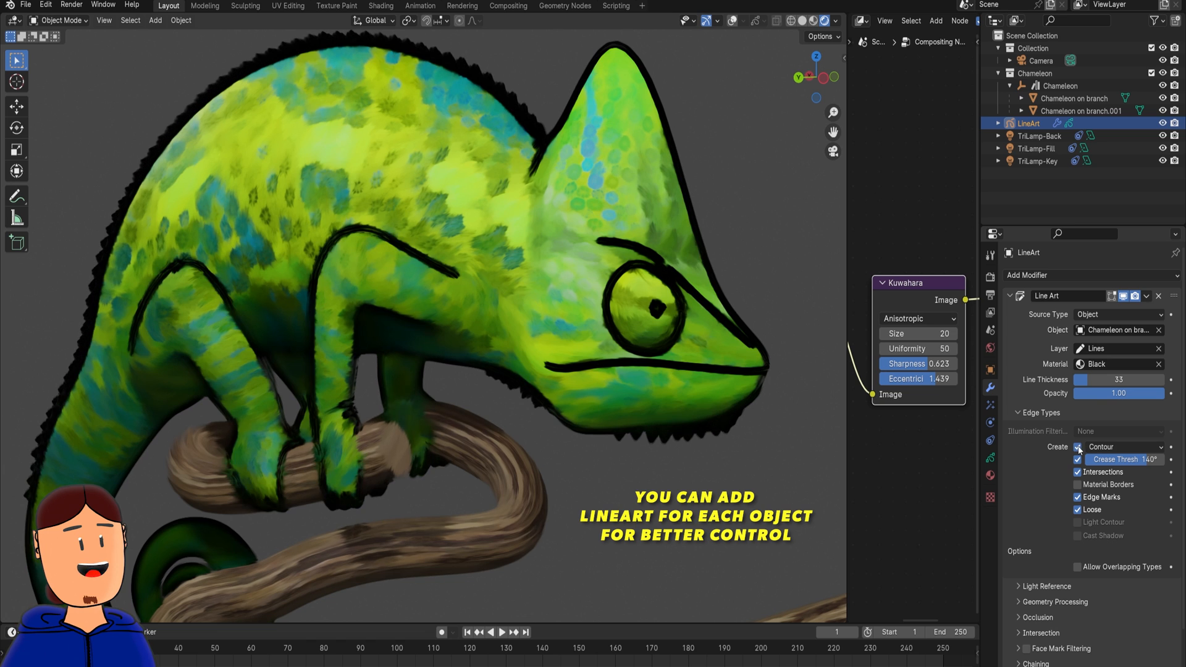
{"action": "left_click_drag", "start_coordinate": [1112, 459], "coordinate": [1149, 459]}
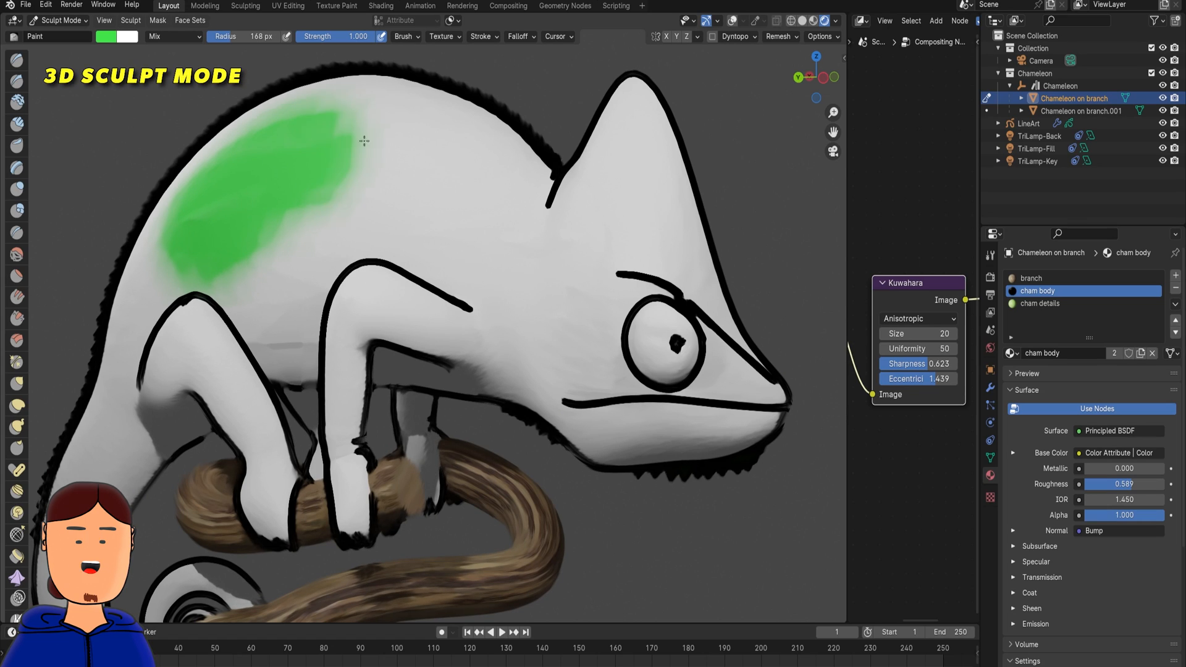
{"action": "left_click_drag", "start_coordinate": [363, 141], "coordinate": [578, 408]}
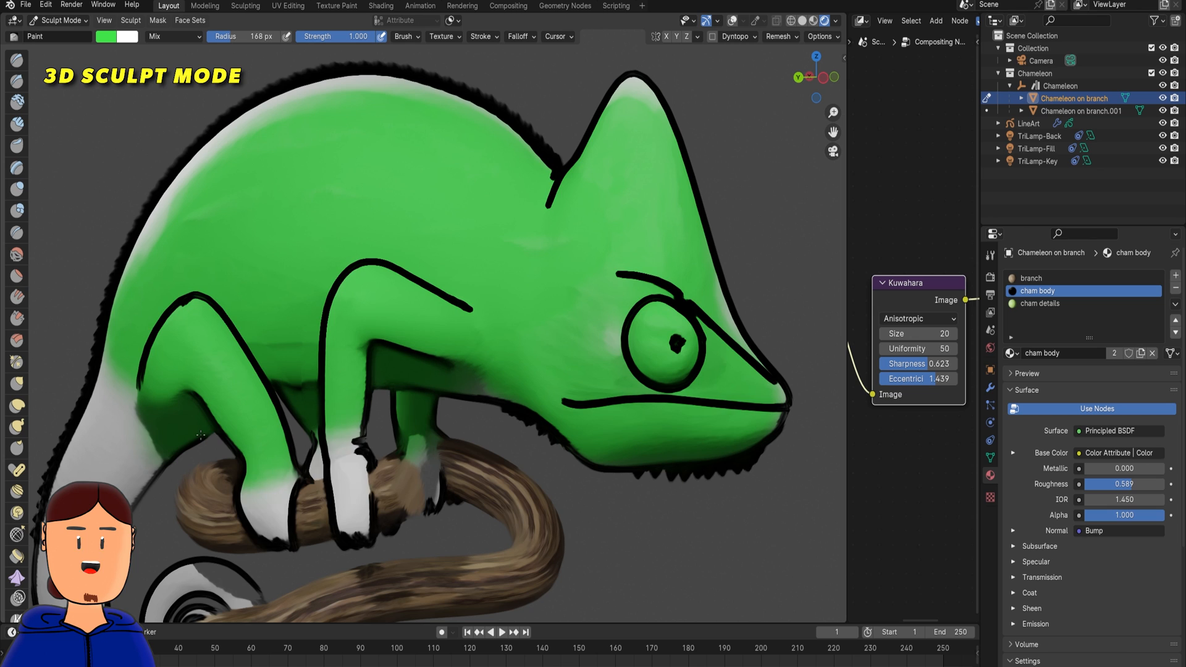
{"action": "left_click", "coordinate": [57, 20]}
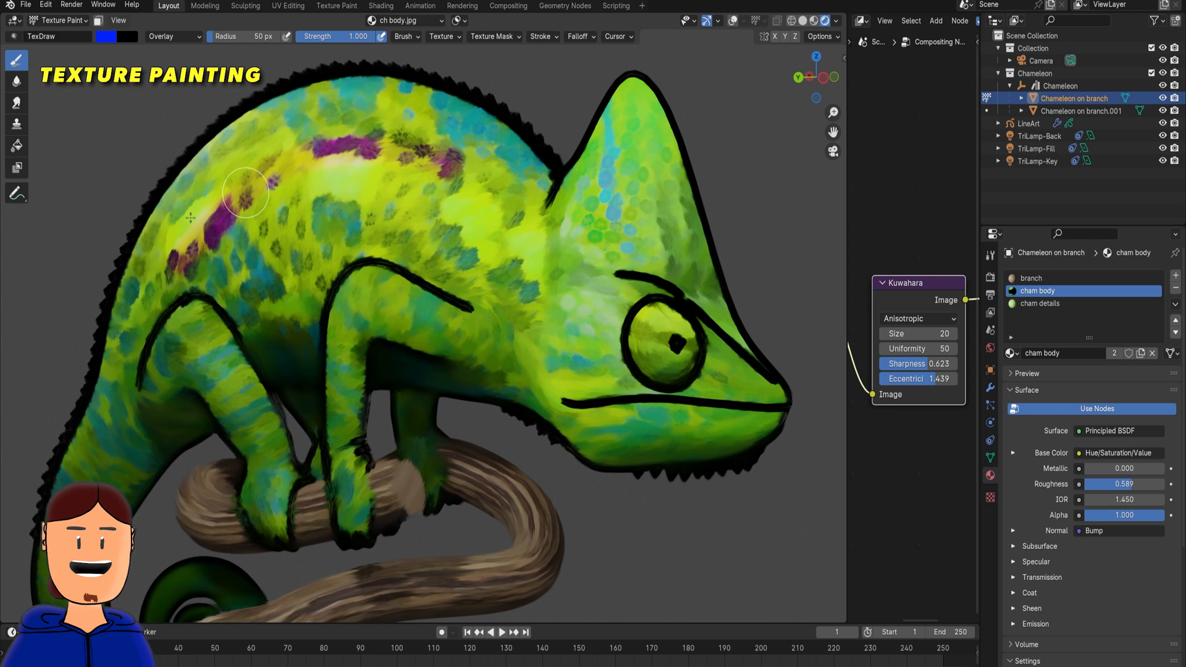
{"action": "left_click_drag", "start_coordinate": [246, 193], "coordinate": [579, 181]}
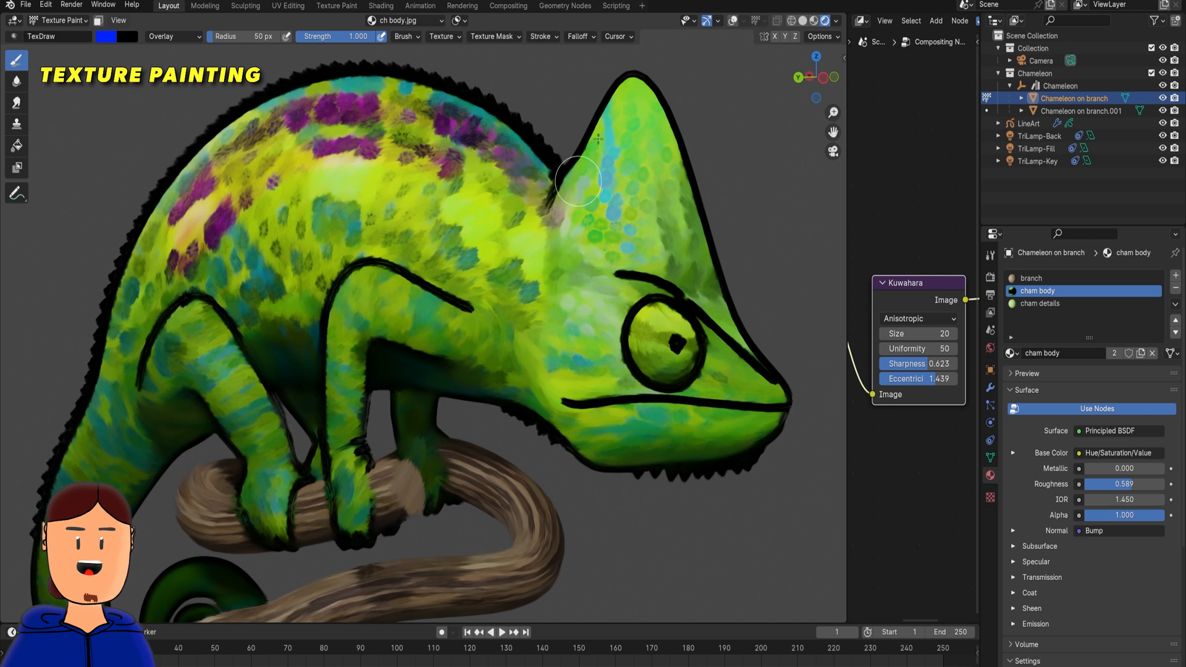
{"action": "left_click_drag", "start_coordinate": [579, 181], "coordinate": [783, 420]}
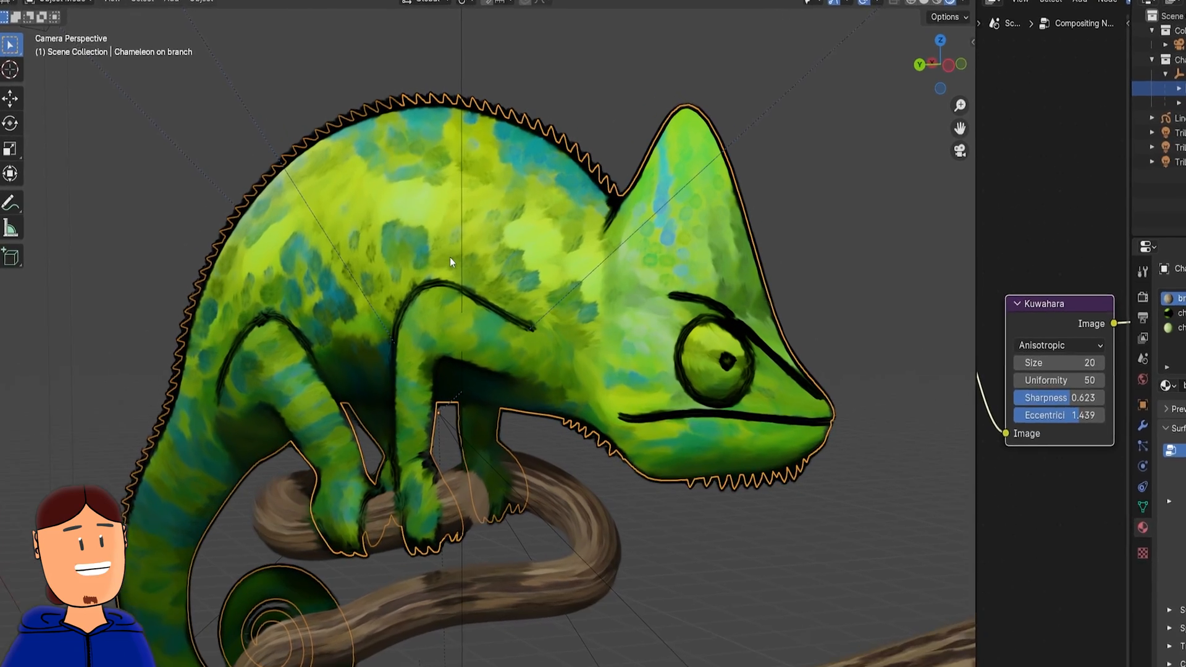
Add a blank grease pencil in Draw Mode with Surface stroke placement and a stroke colour.
{"action": "key", "text": "shift+a"}
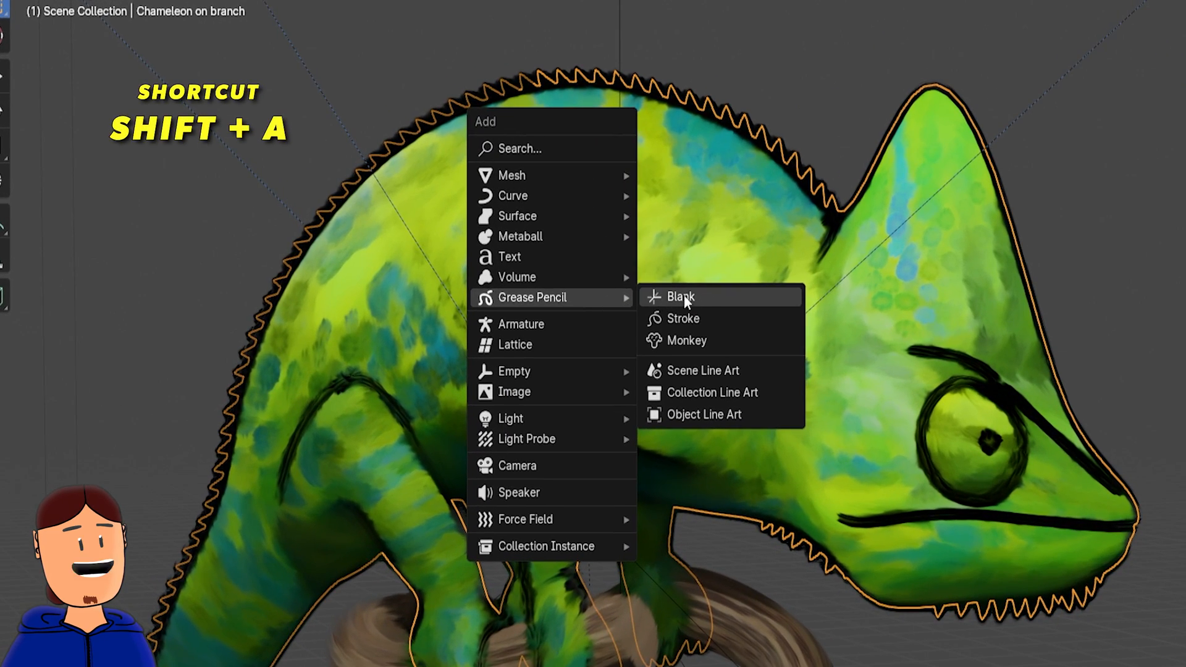
{"action": "left_click", "coordinate": [678, 296]}
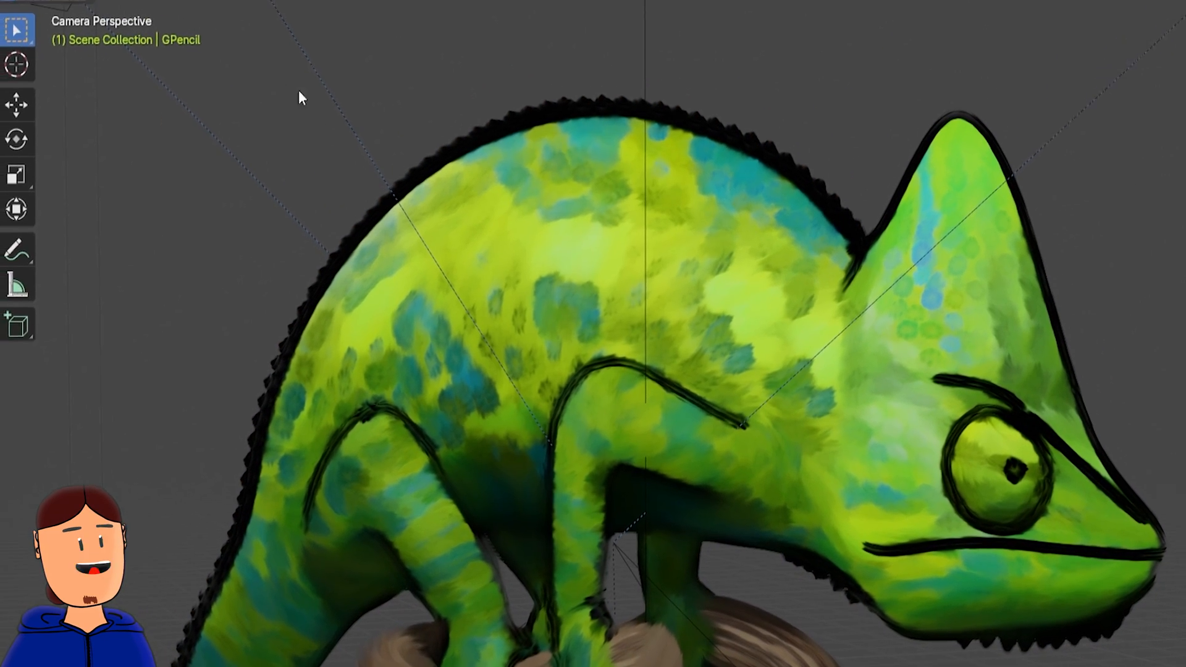
{"action": "left_click", "coordinate": [168, 62]}
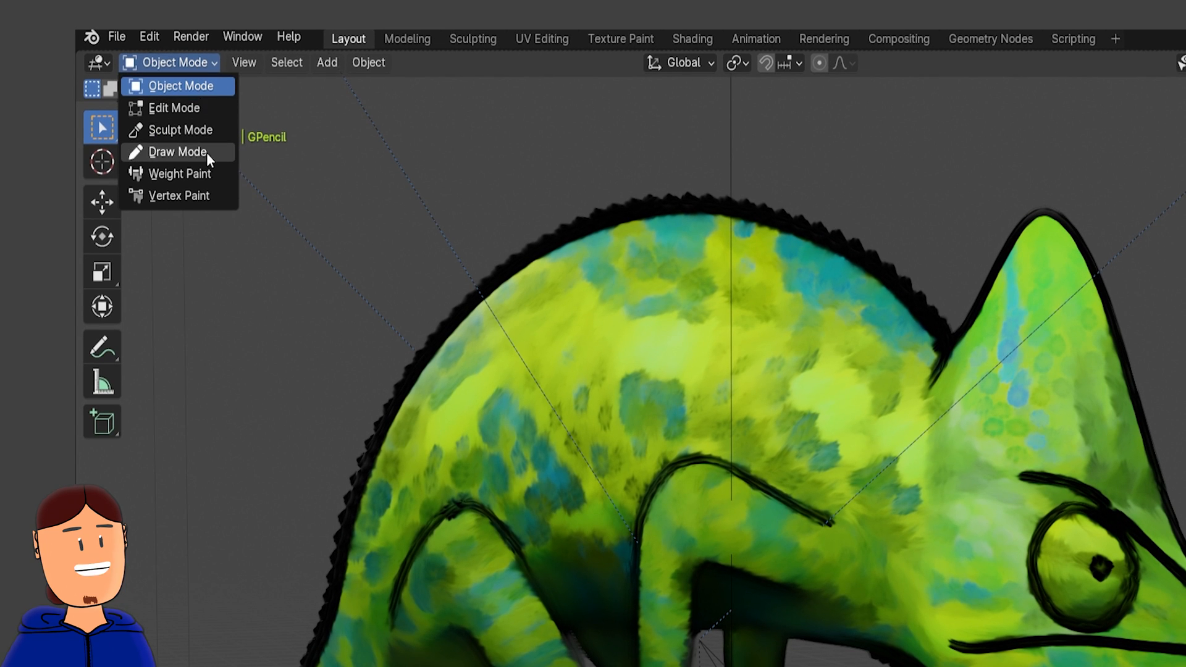
{"action": "left_click", "coordinate": [178, 152]}
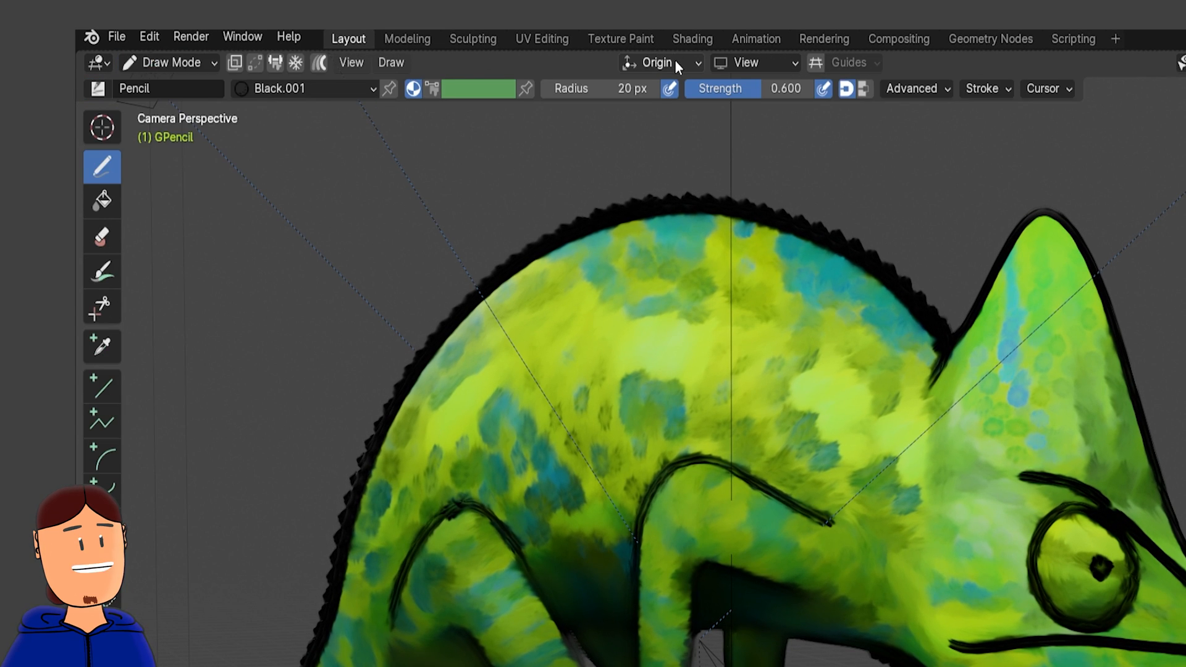
{"action": "left_click", "coordinate": [660, 62]}
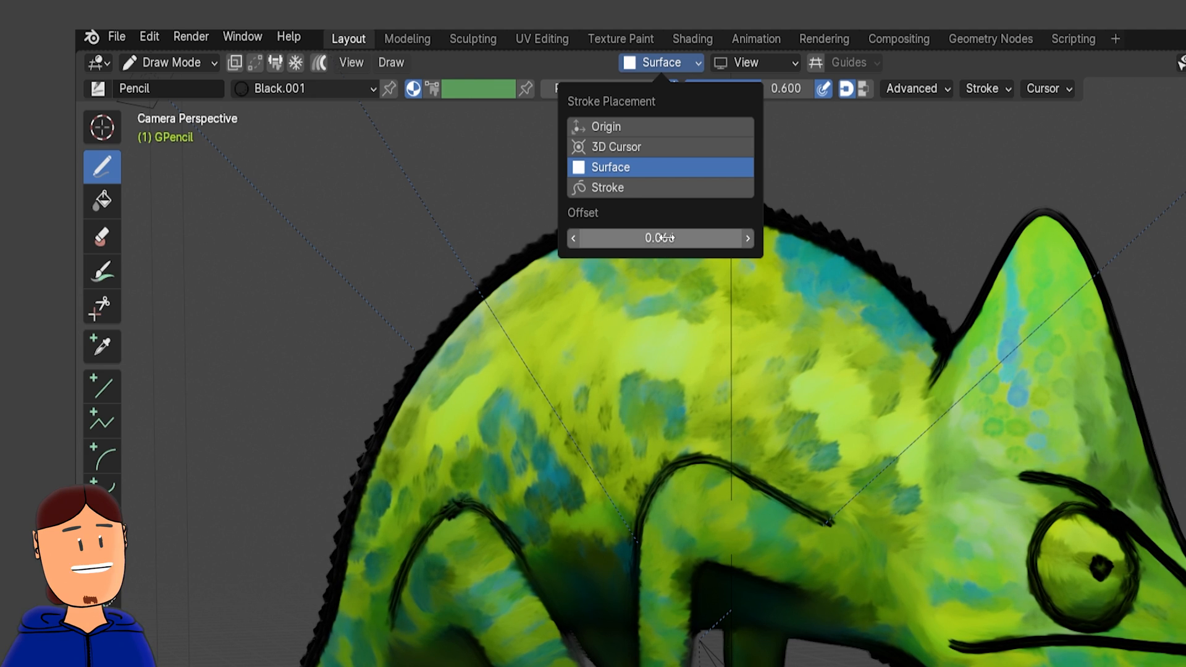
{"action": "left_click", "coordinate": [754, 63]}
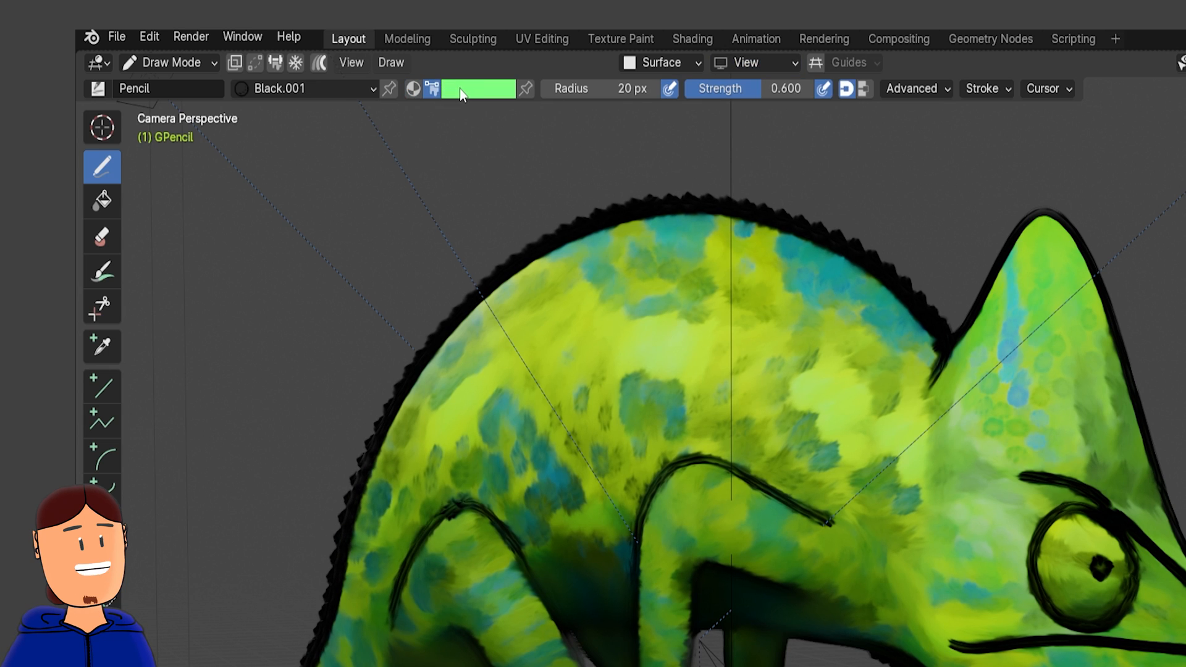
{"action": "left_click", "coordinate": [476, 89]}
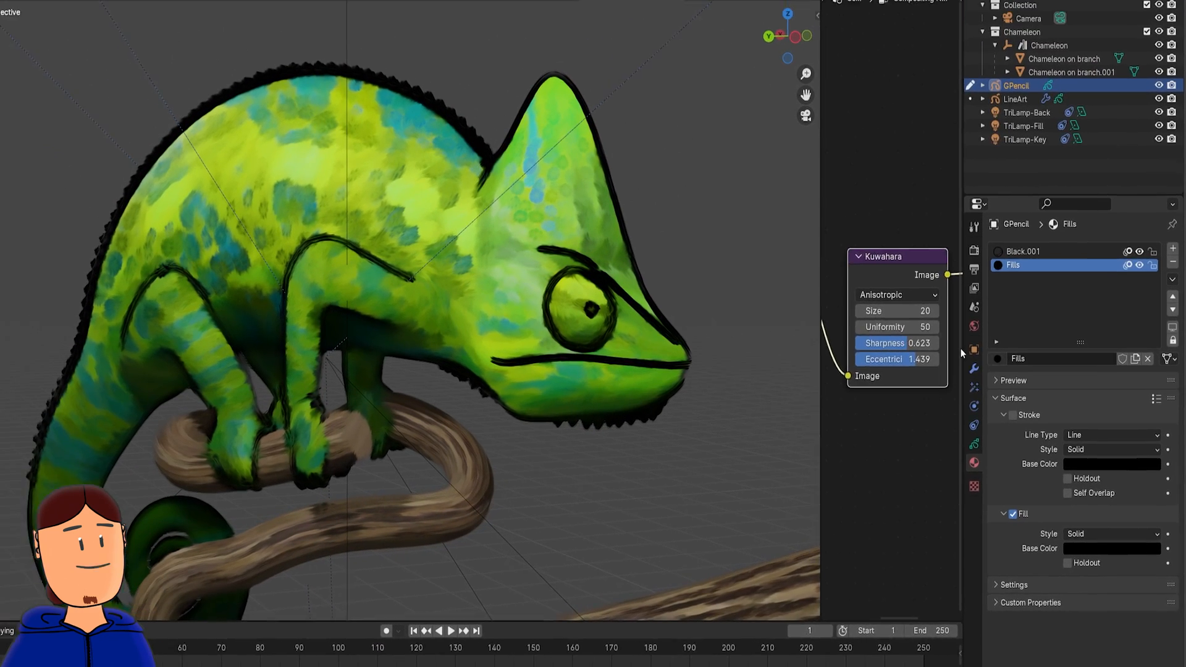
Resize the drawing brush and pick a brush colour, sampling from the painted chameleon.
{"action": "key", "text": "f"}
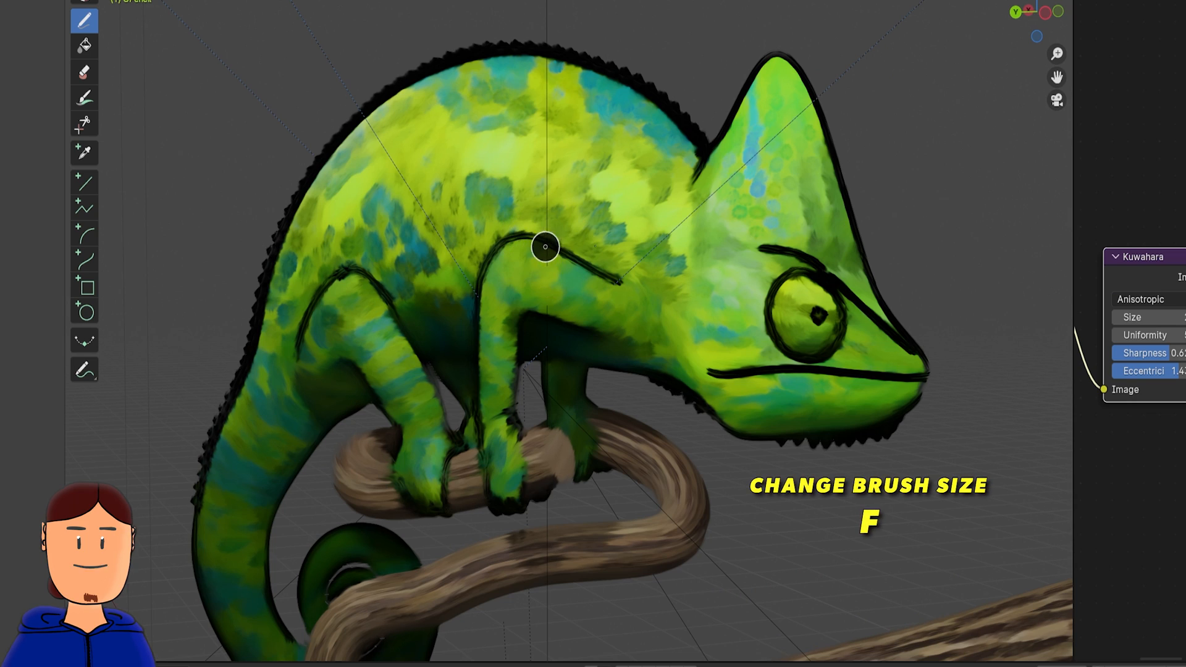
{"action": "key", "text": "shift+f"}
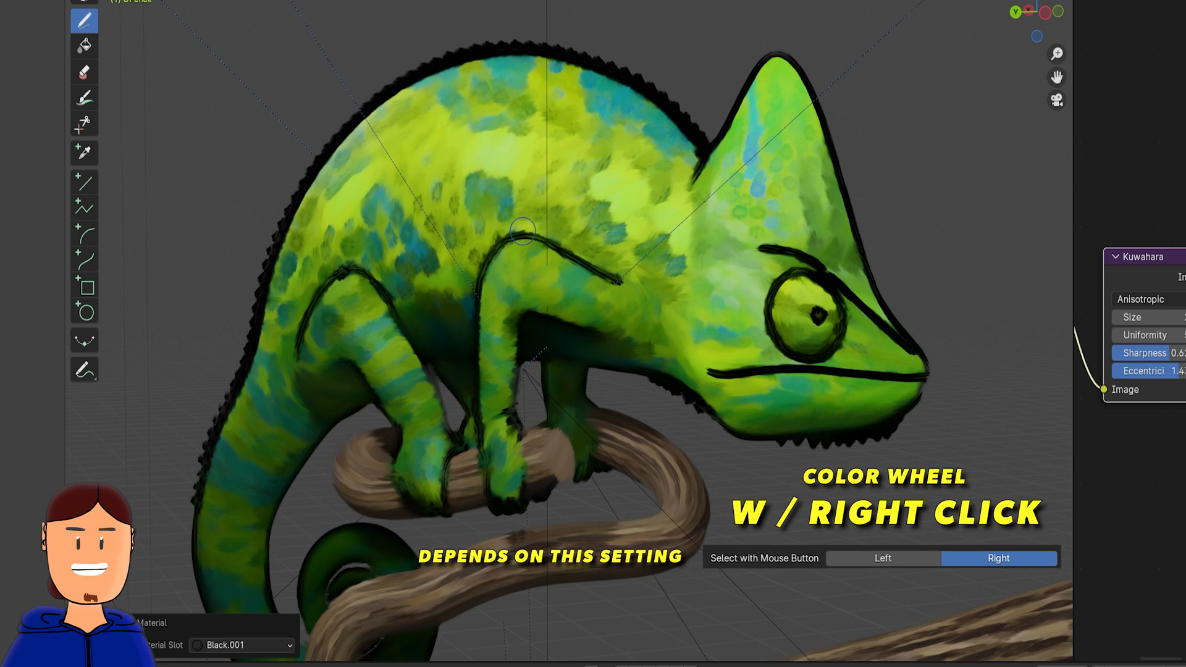
{"action": "right_click", "coordinate": [529, 235]}
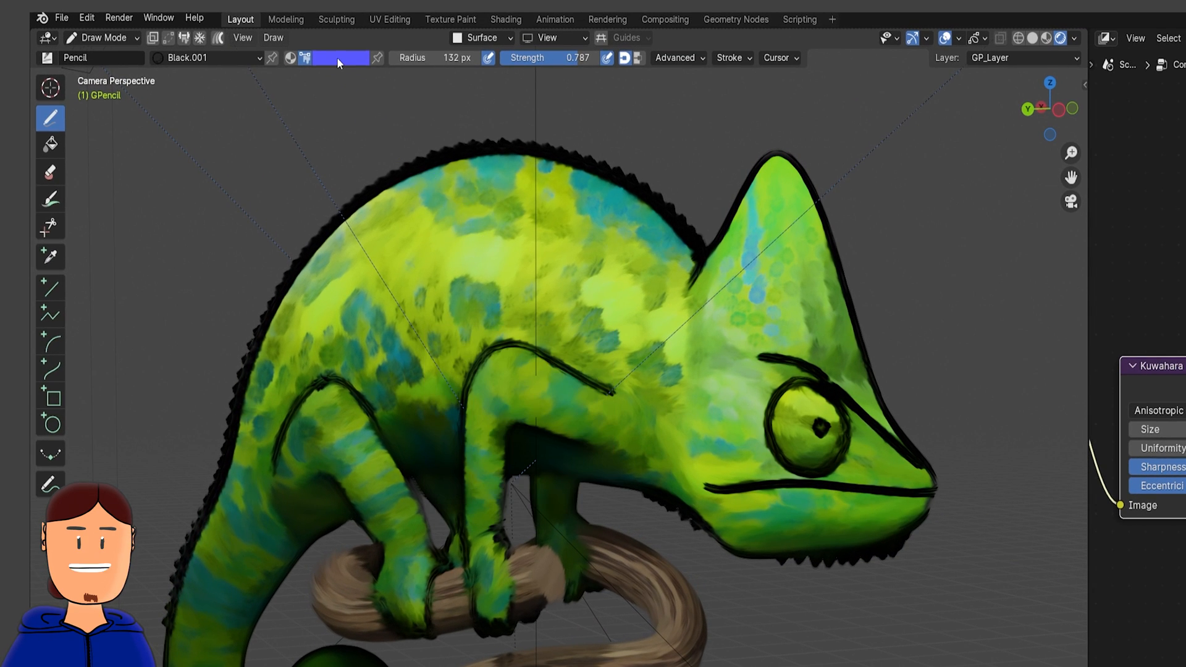
{"action": "key", "text": "e"}
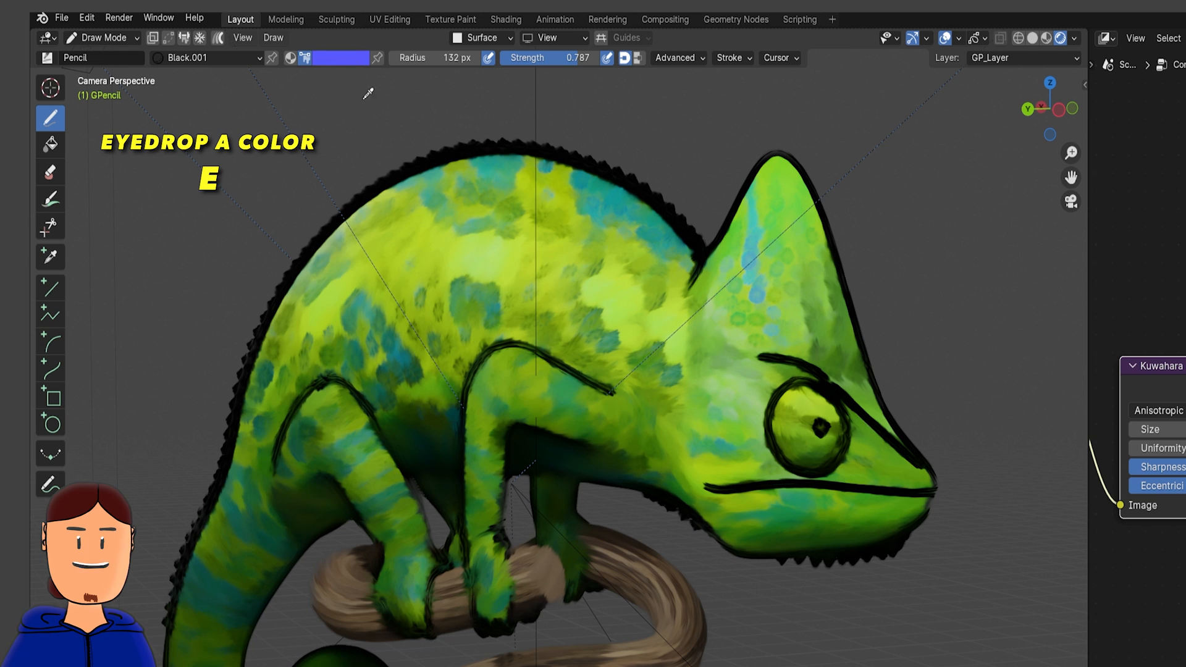
{"action": "left_click", "coordinate": [497, 258]}
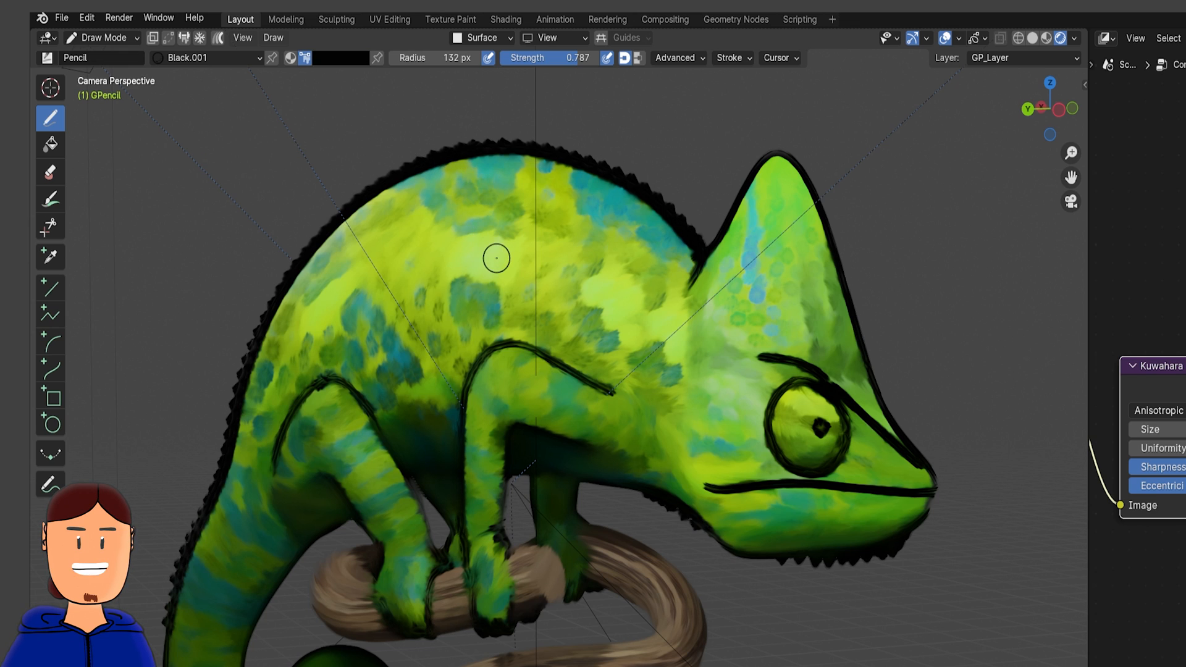
{"action": "left_click", "coordinate": [339, 58]}
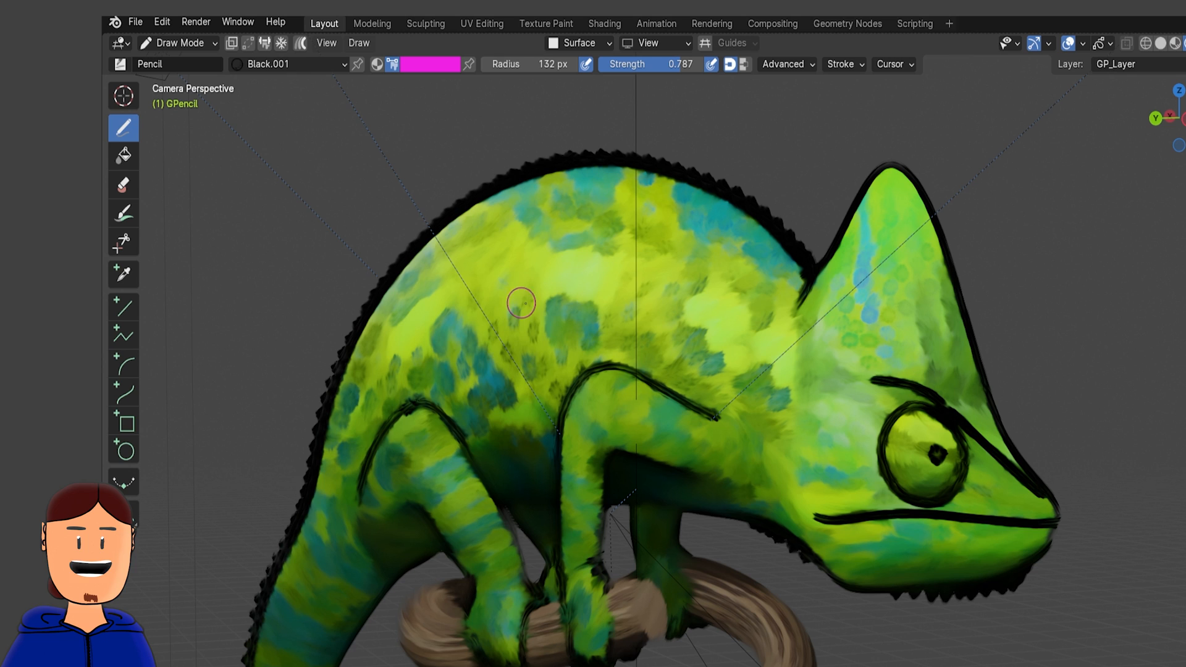
Raise random hue under Stroke Randomize and paint pink strokes across the chameleon's back.
{"action": "key", "text": "q"}
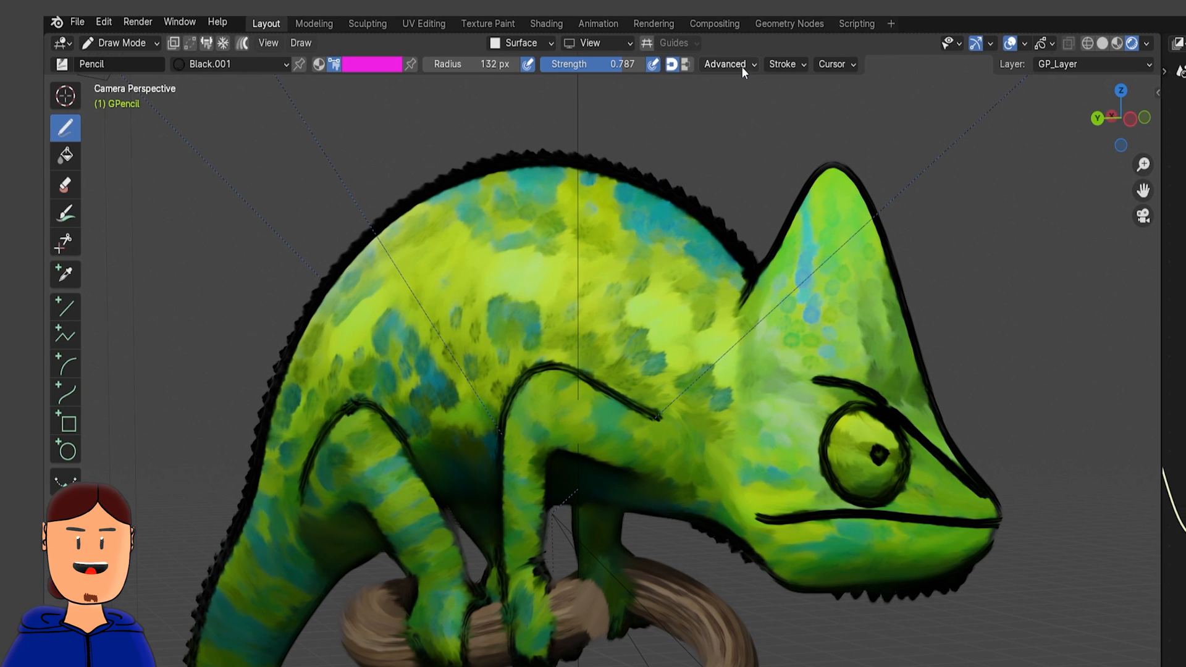
{"action": "left_click", "coordinate": [785, 64]}
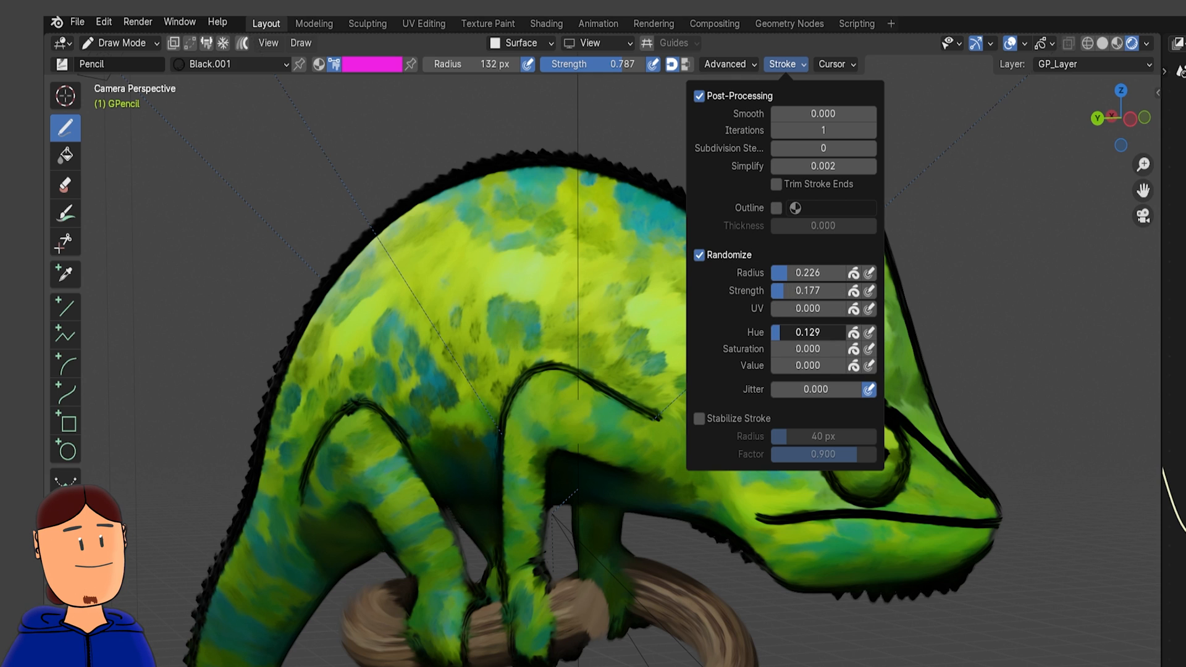
{"action": "left_click_drag", "start_coordinate": [348, 348], "coordinate": [616, 249]}
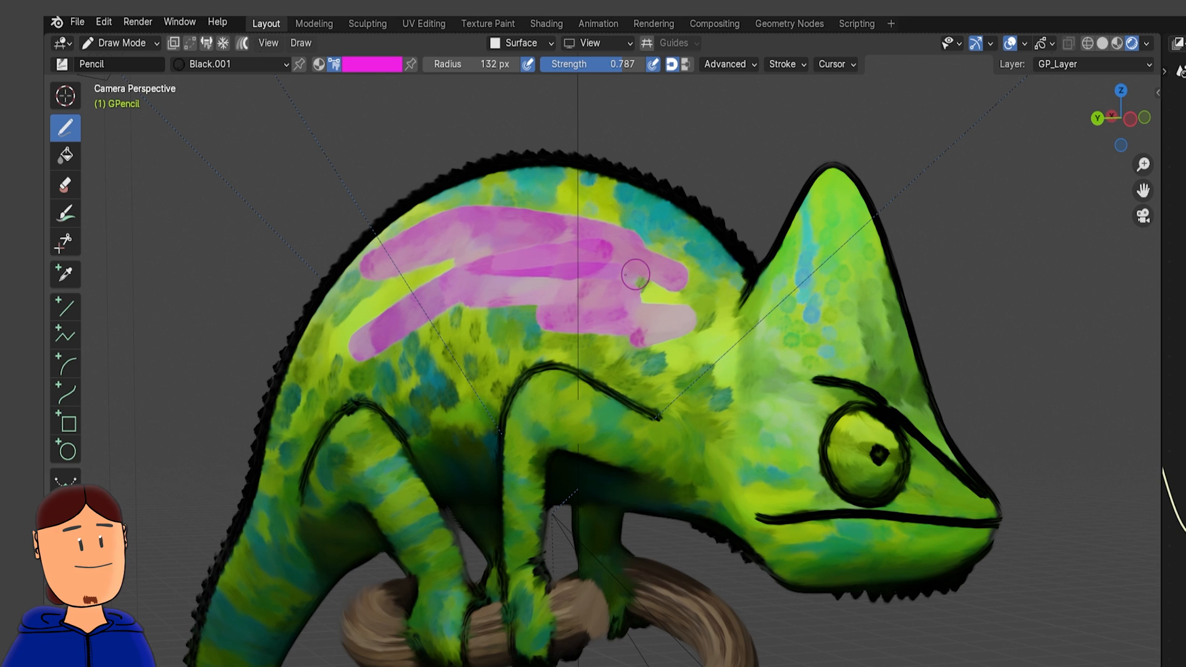
{"action": "left_click", "coordinate": [842, 64]}
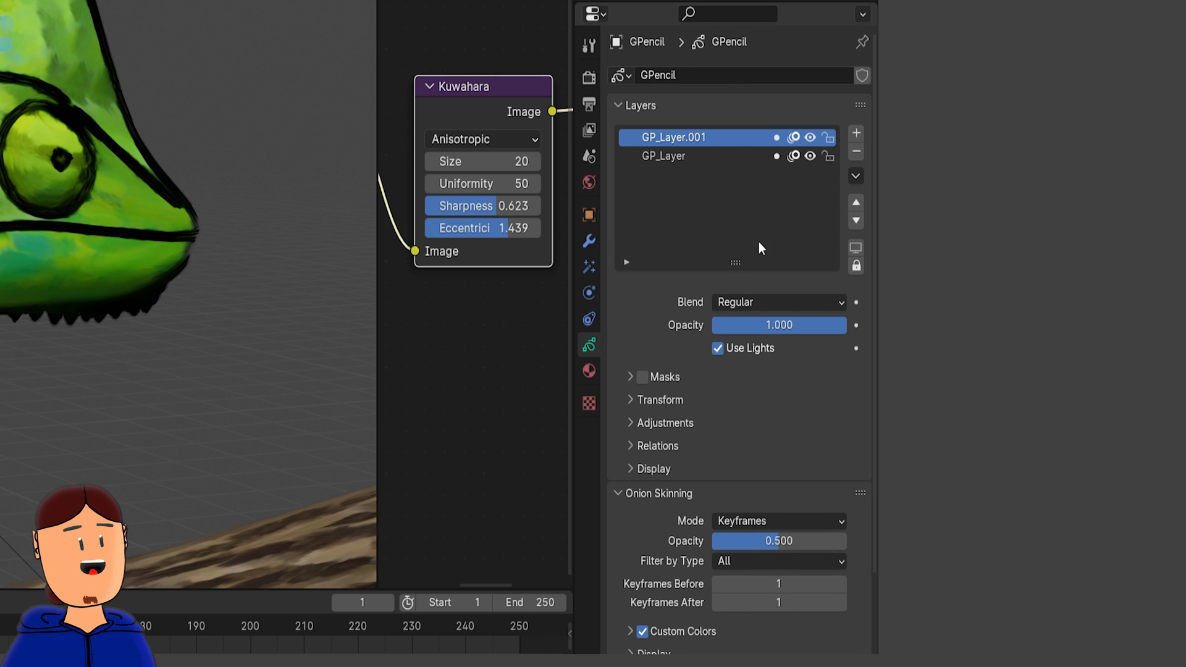
Add a Shrinkwrap modifier on Nearest Surface Point and On Surface, targeting the chameleon mesh.
{"action": "left_click", "coordinate": [643, 377]}
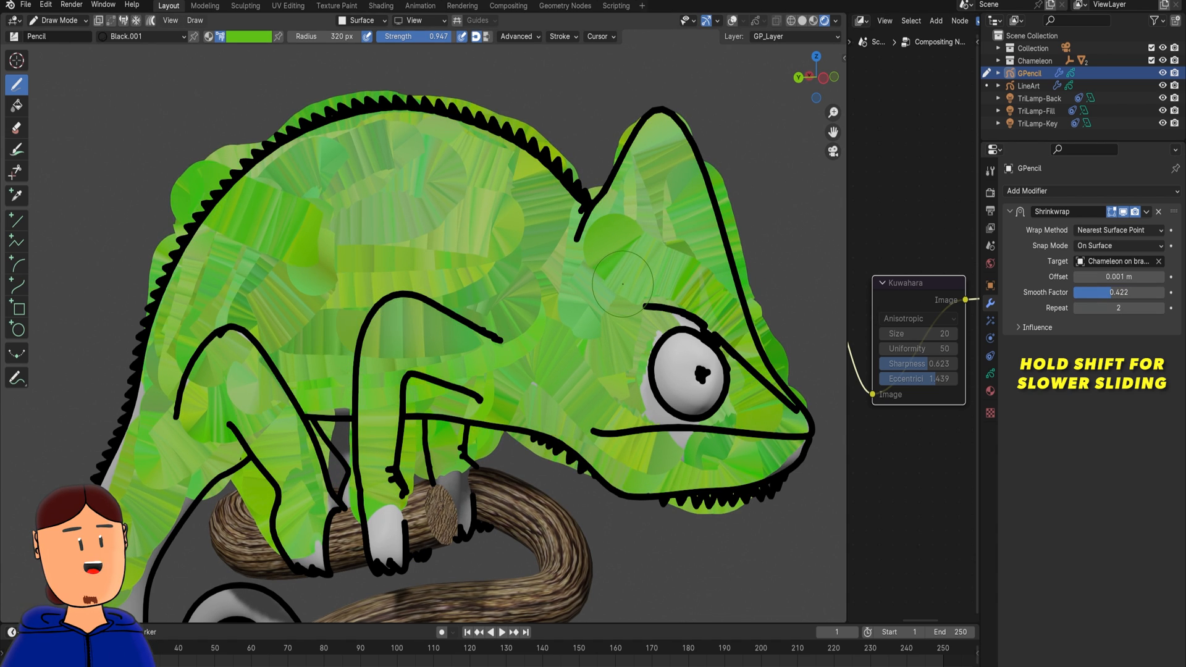
Add two Thickness modifiers, shaping the falloff curve, thinning one and thickening the other.
{"action": "left_click", "coordinate": [1010, 212]}
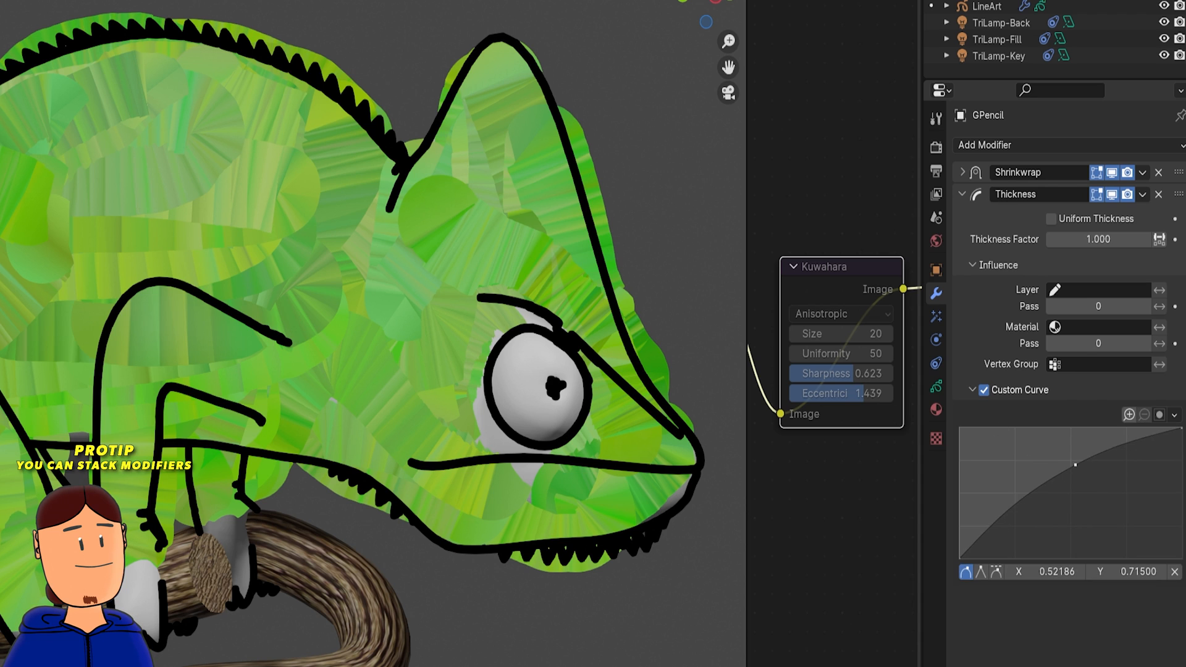
{"action": "left_click_drag", "start_coordinate": [1074, 464], "coordinate": [1074, 470]}
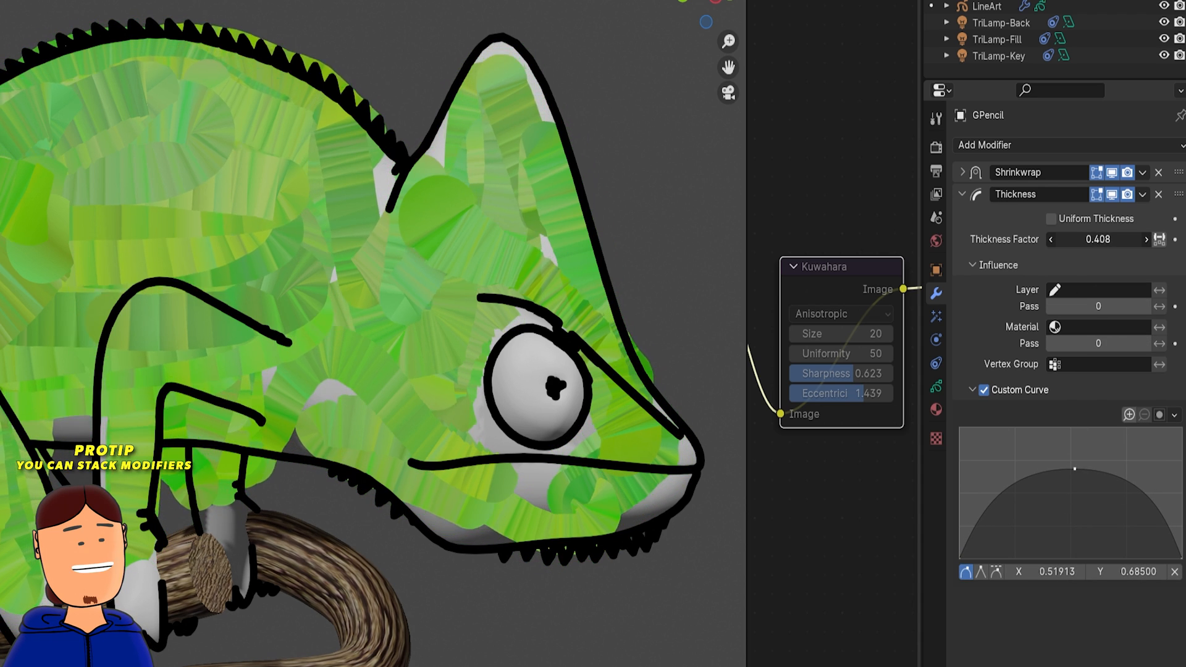
{"action": "left_click_drag", "start_coordinate": [1120, 239], "coordinate": [1089, 239]}
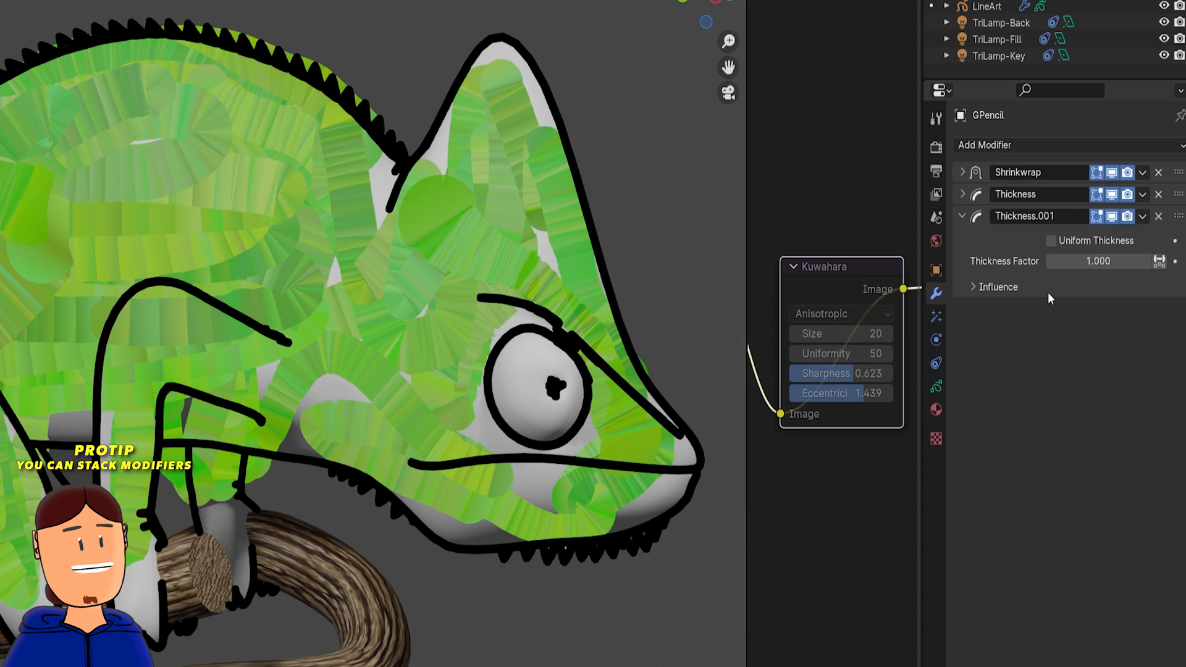
{"action": "left_click_drag", "start_coordinate": [1099, 261], "coordinate": [1126, 261]}
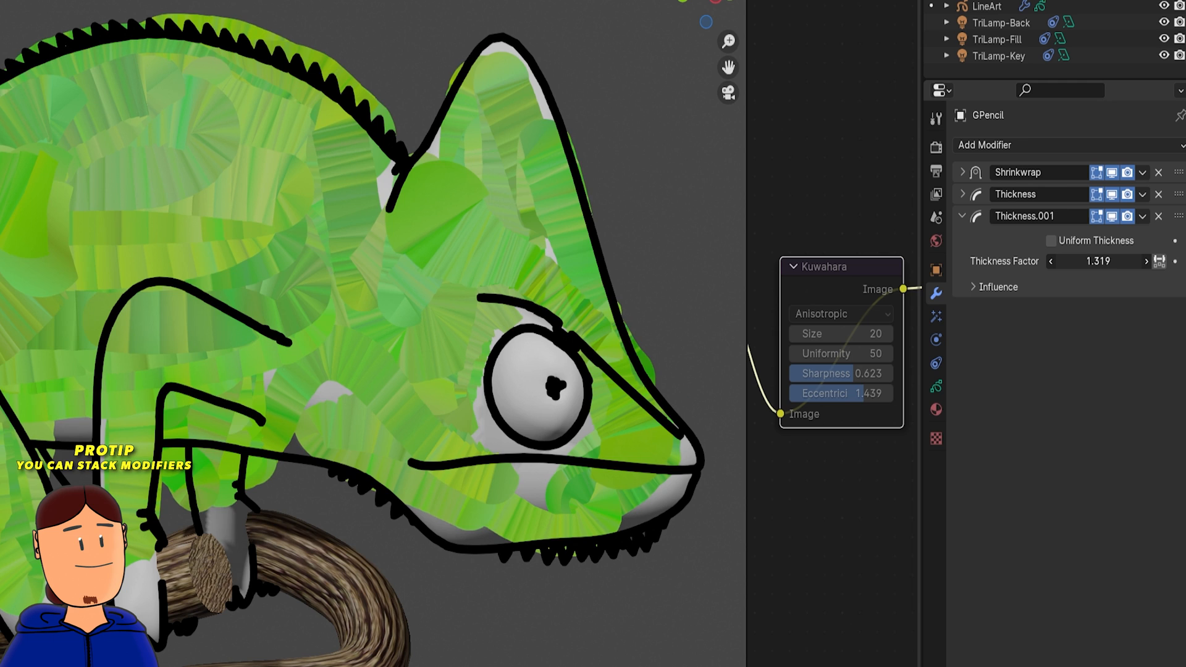
Add Opacity, Multiple Strokes, Noise and Smooth modifiers, and unmute the Kuwahara node.
{"action": "left_click", "coordinate": [985, 145]}
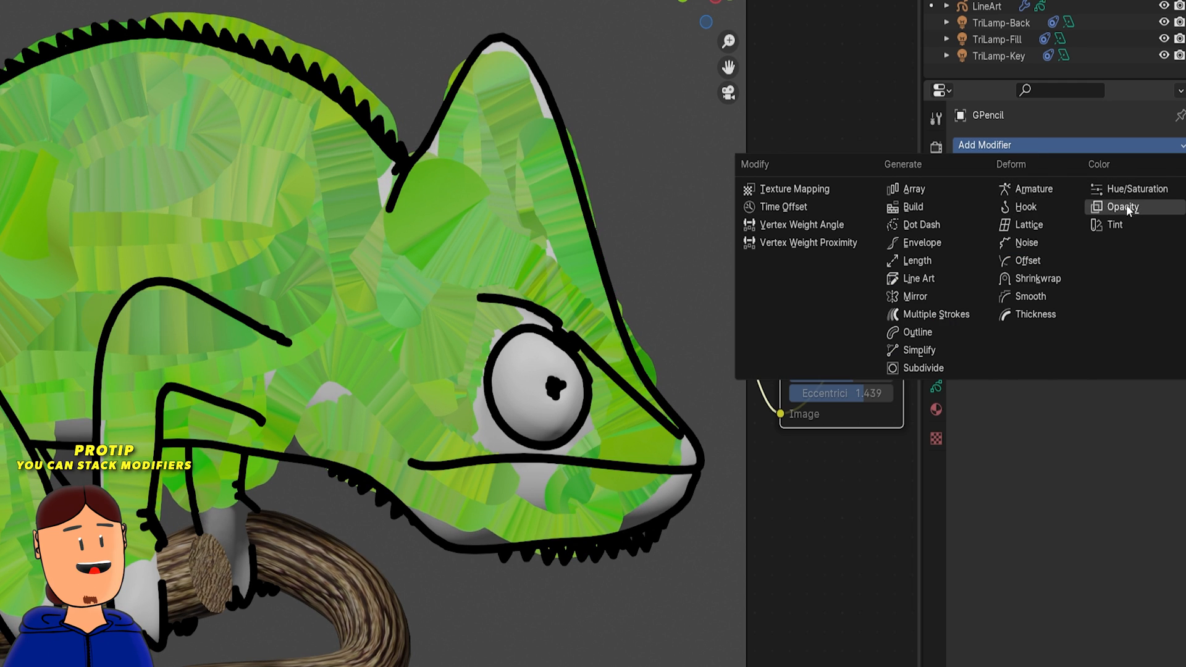
{"action": "left_click", "coordinate": [1125, 207]}
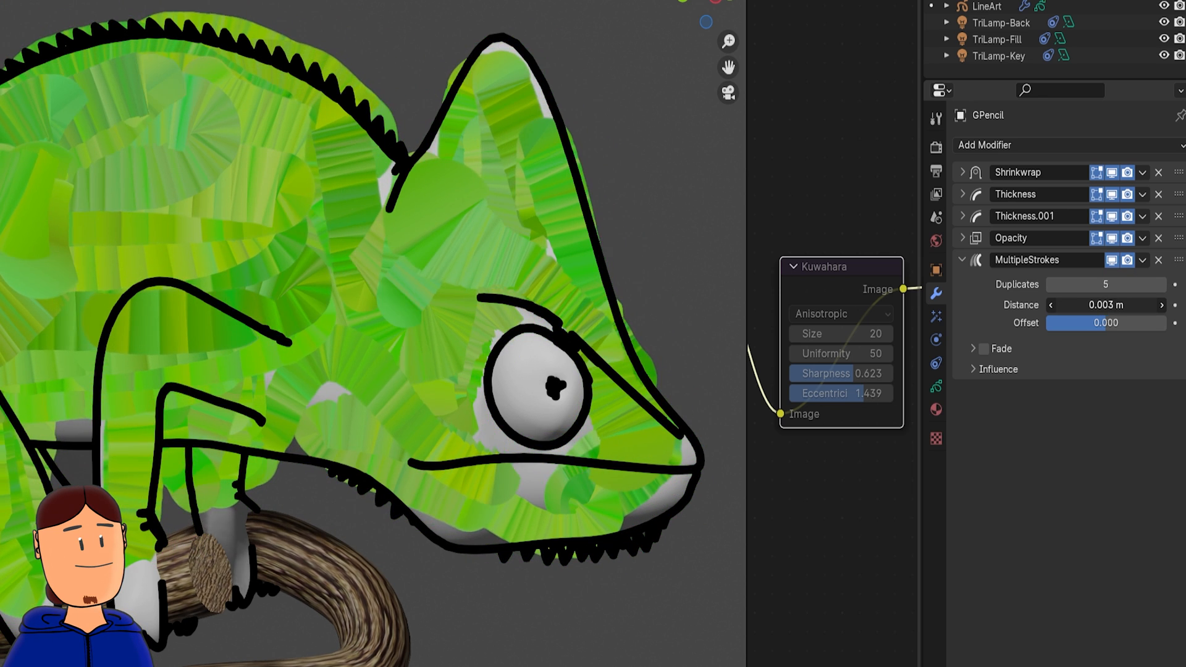
{"action": "left_click", "coordinate": [983, 348]}
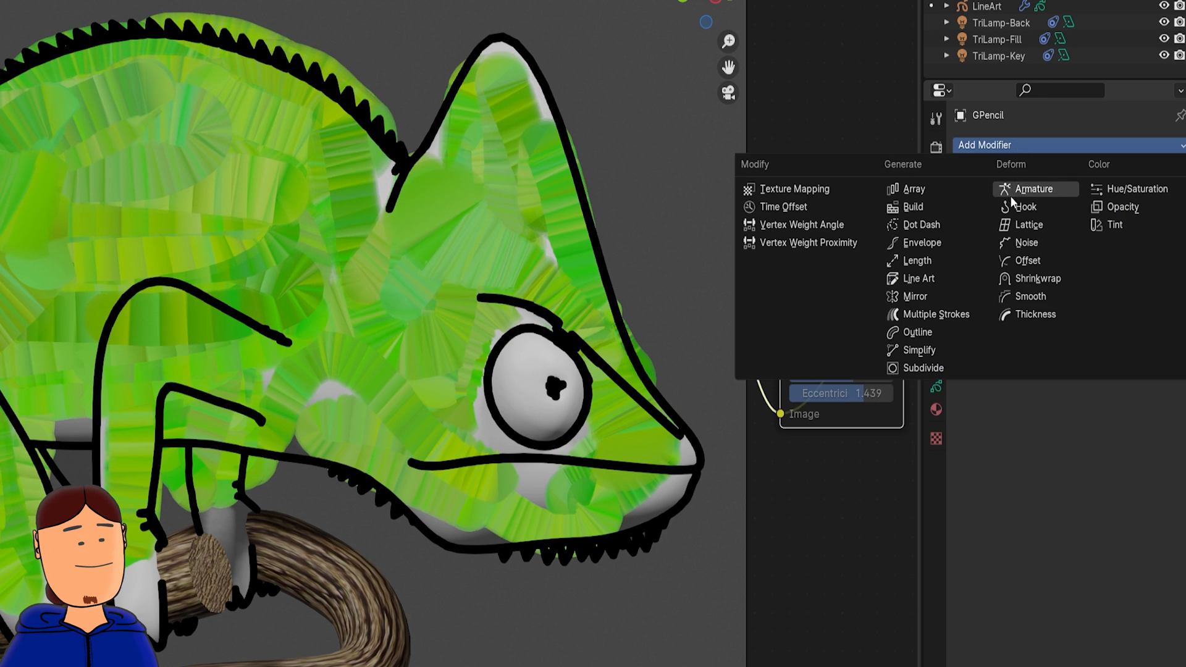
{"action": "left_click", "coordinate": [1026, 242]}
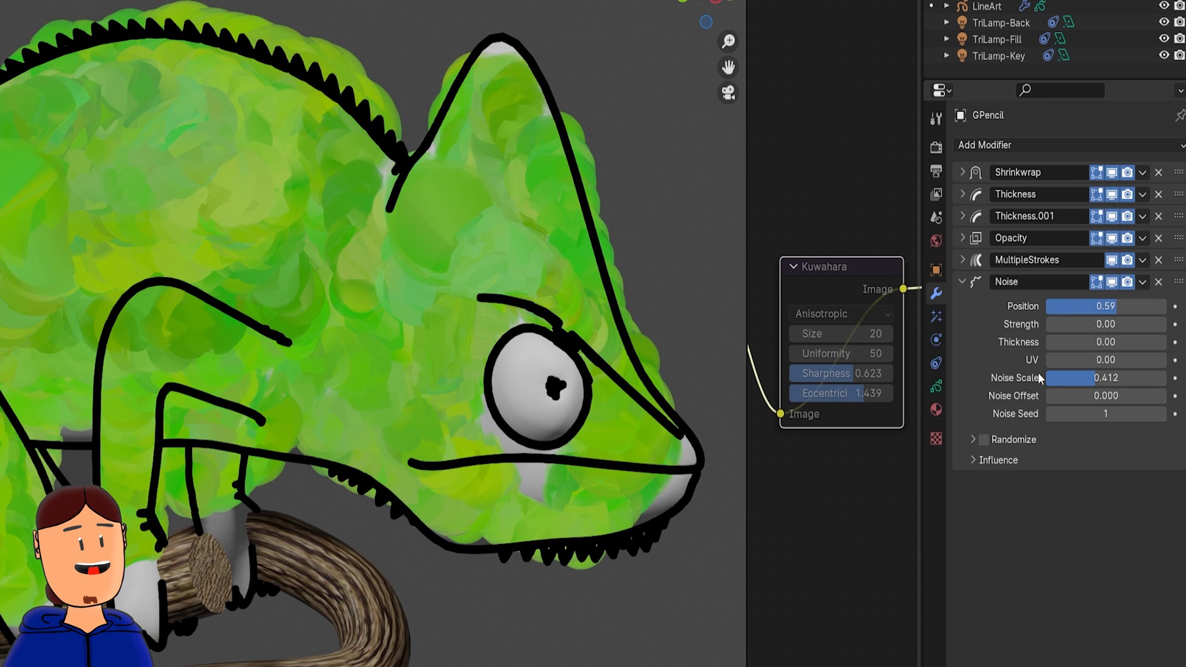
{"action": "left_click", "coordinate": [1105, 342]}
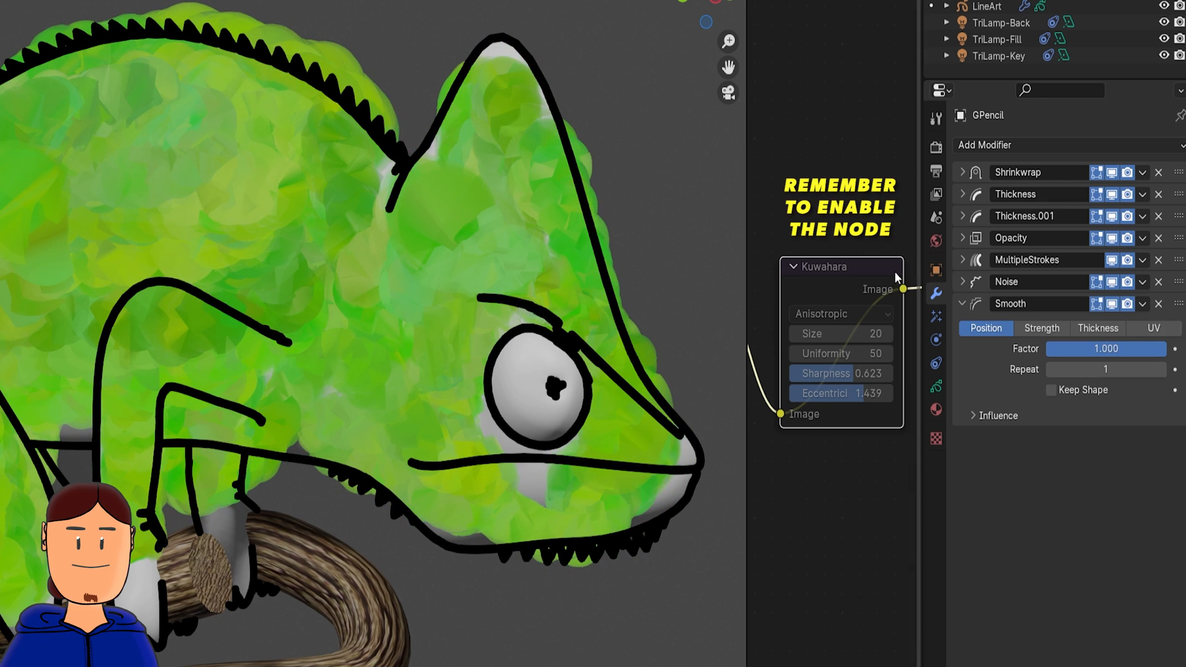
{"action": "left_click", "coordinate": [825, 266]}
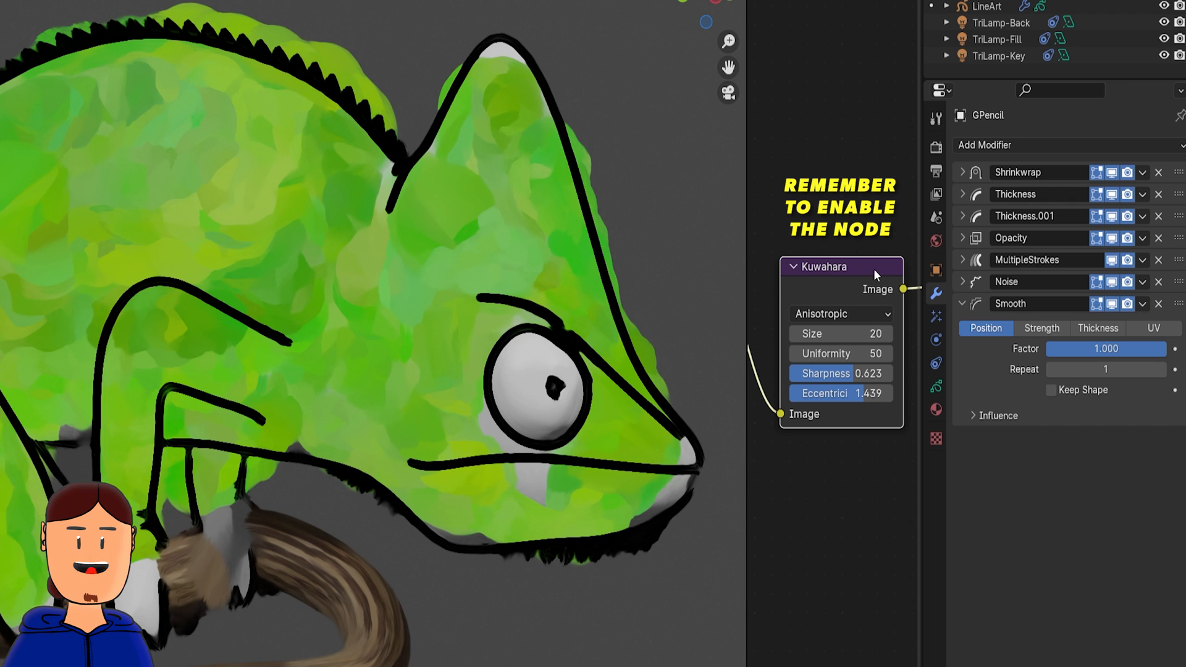
{"action": "mouse_move", "coordinate": [1106, 370]}
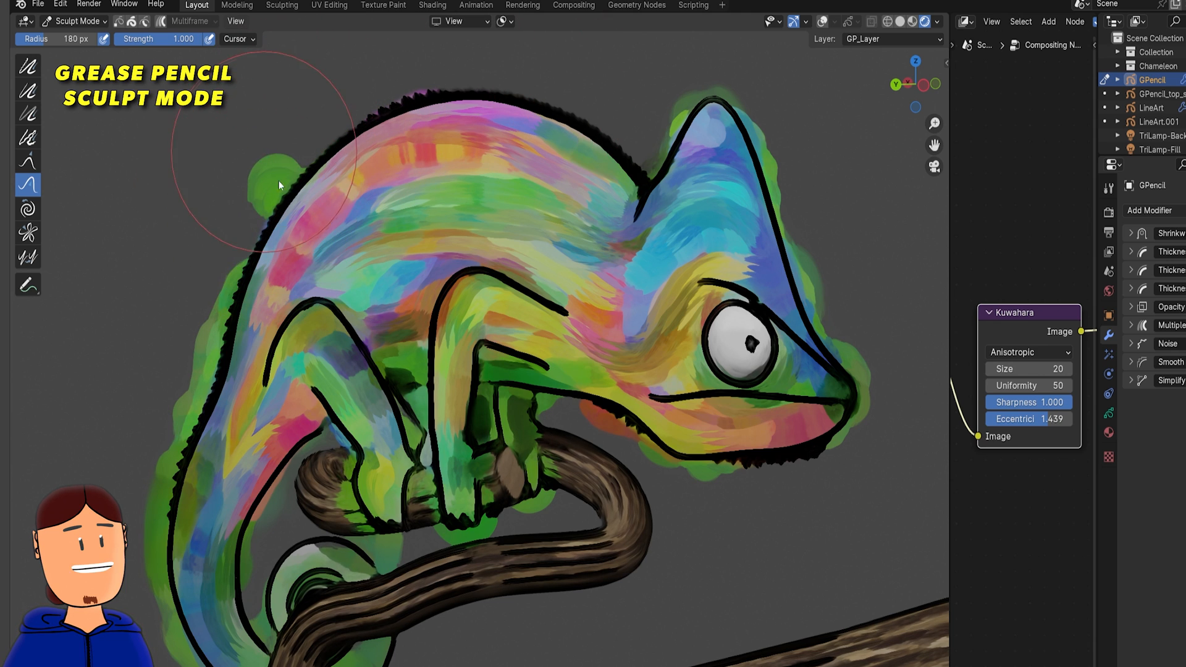
Sculpt-push the rainbow strokes across the chameleon's back, then reverse-sculpt them with Ctrl.
{"action": "left_click_drag", "start_coordinate": [280, 185], "coordinate": [166, 465]}
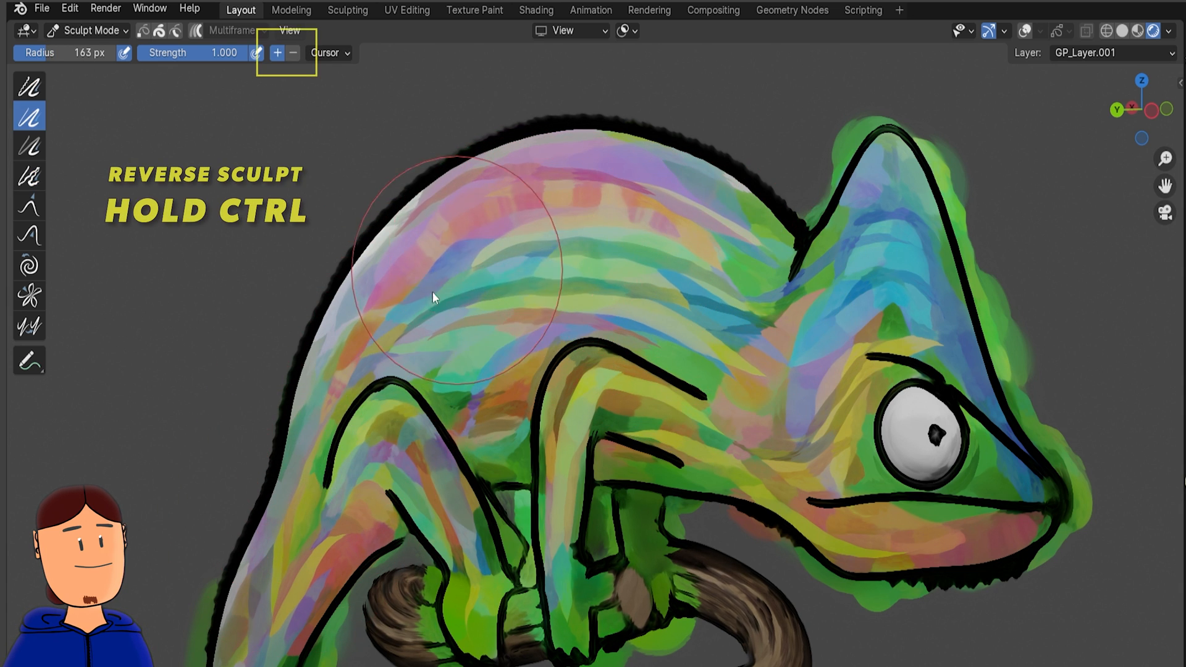
{"action": "left_click_drag", "start_coordinate": [434, 296], "coordinate": [503, 290]}
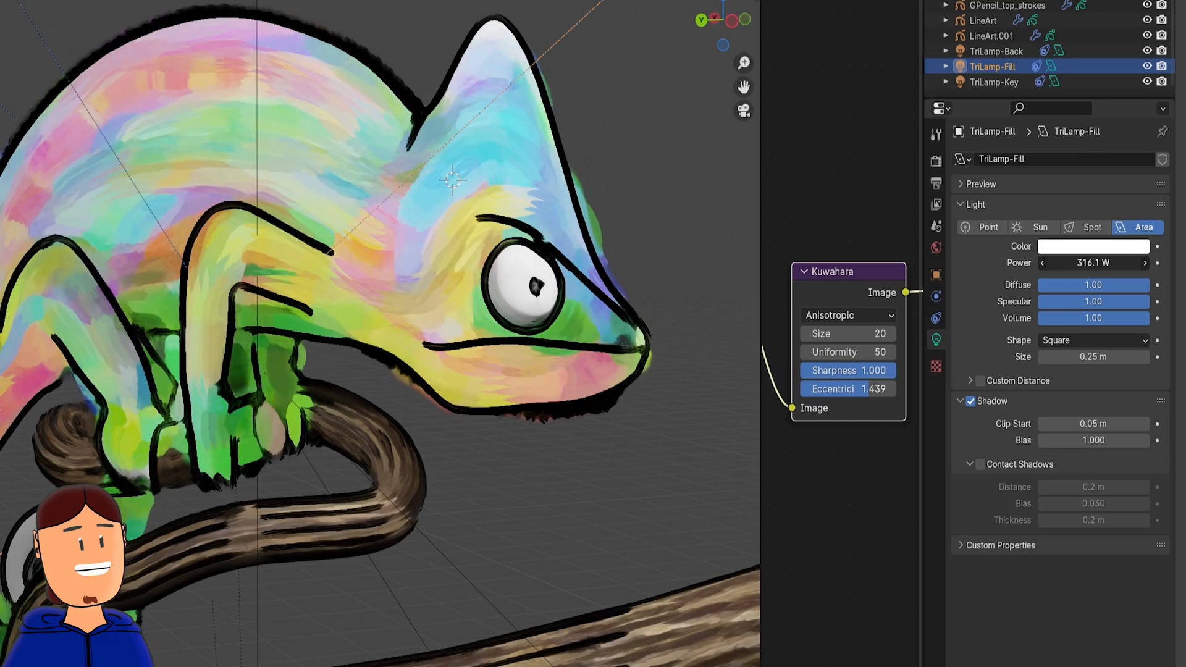
Change the fill light's colour and toggle lighting on the top strokes layer.
{"action": "left_click", "coordinate": [1092, 246]}
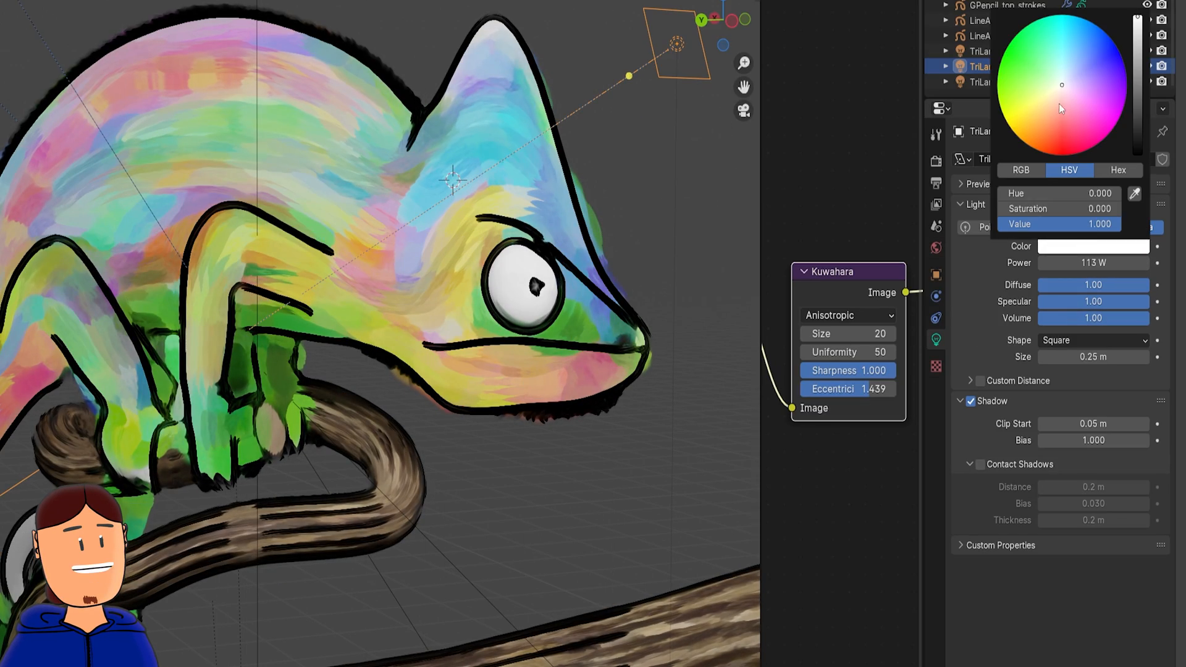
{"action": "left_click", "coordinate": [1018, 110]}
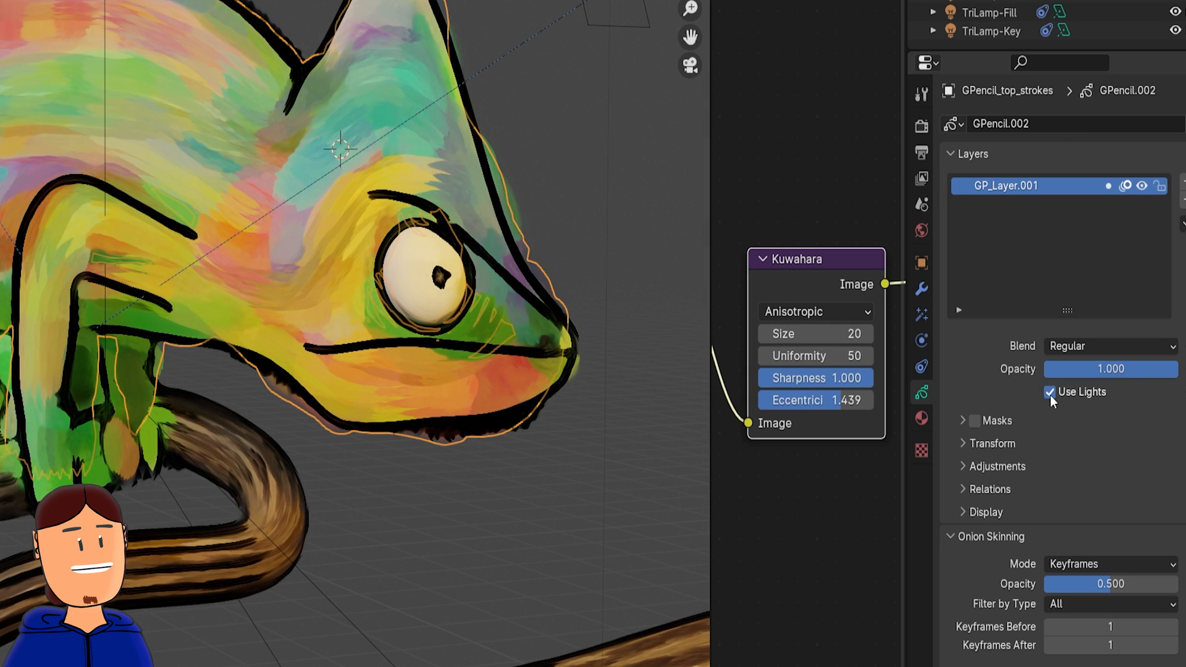
{"action": "left_click", "coordinate": [1049, 392]}
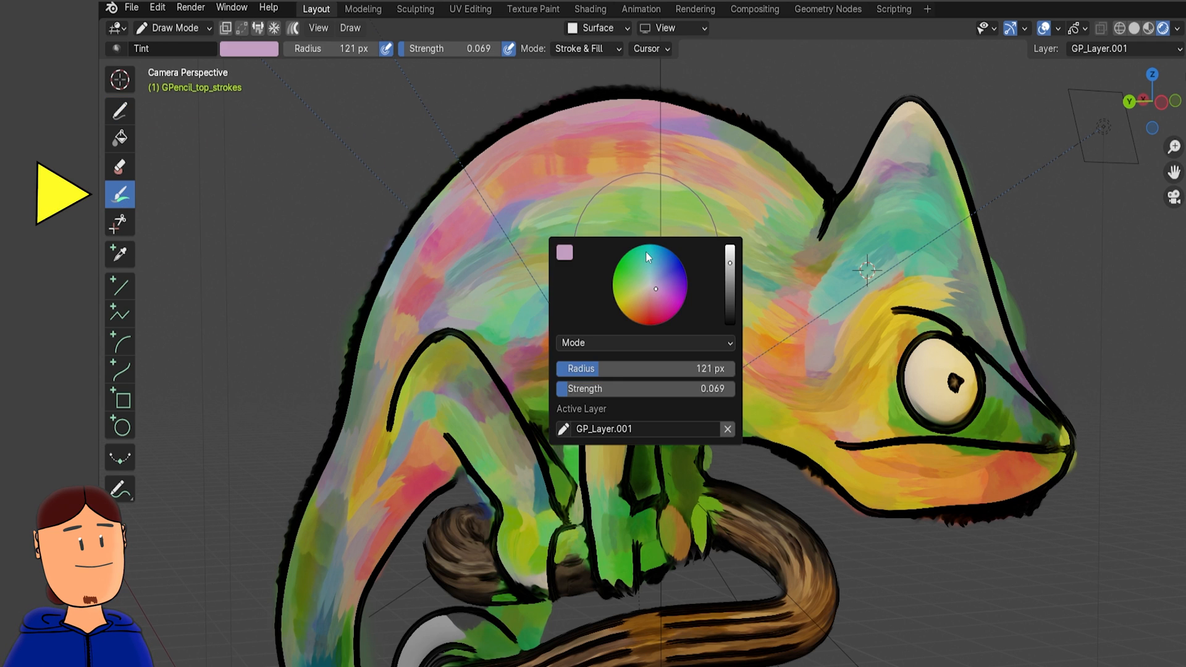
Tint part of the back magenta and shift hue with a Hue/Saturation modifier.
{"action": "left_click", "coordinate": [673, 265]}
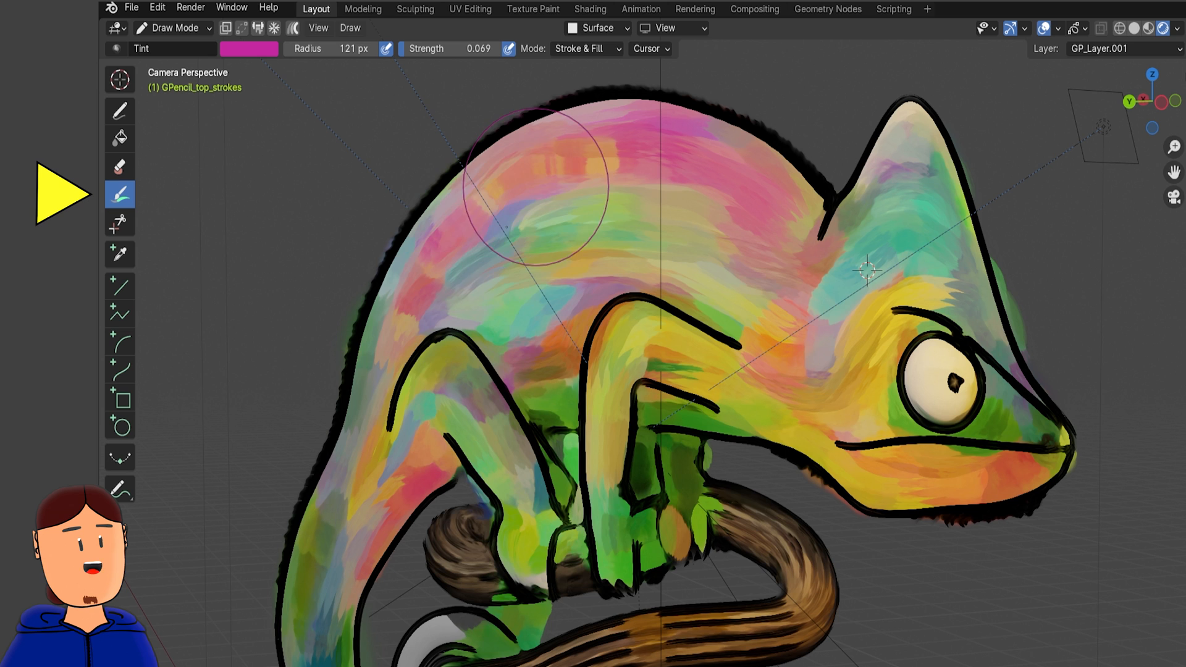
{"action": "left_click", "coordinate": [1017, 165]}
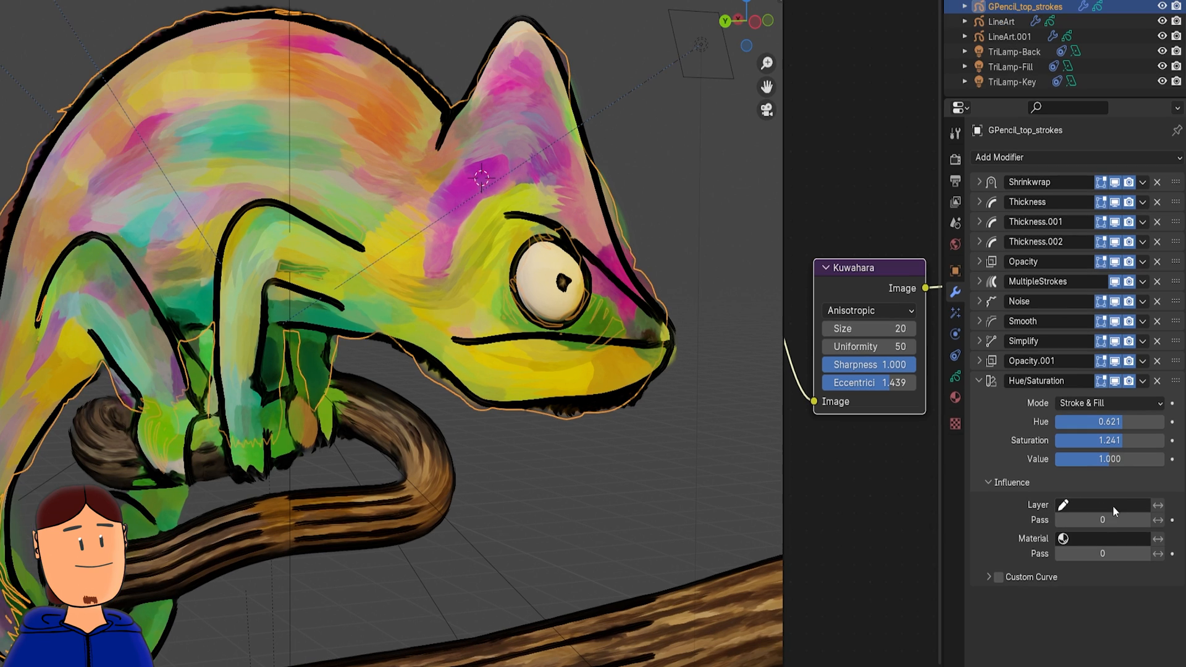
{"action": "left_click_drag", "start_coordinate": [1097, 421], "coordinate": [1112, 422]}
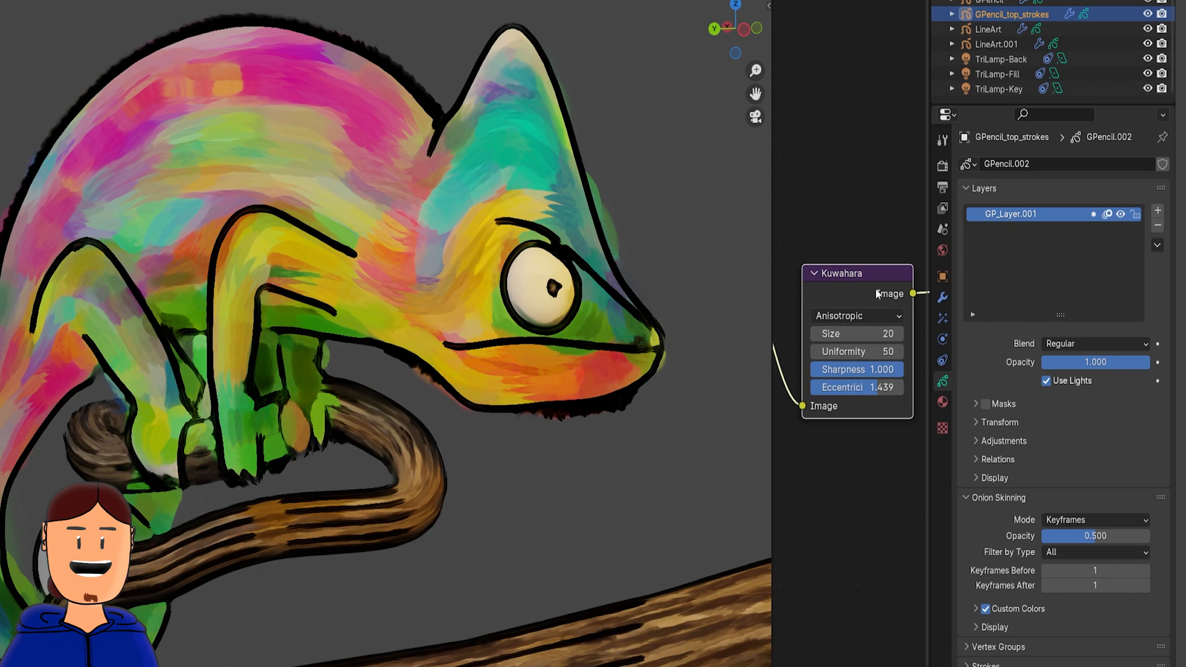
Add a Shadow effect to the top strokes and set its colour to grey.
{"action": "left_click", "coordinate": [1008, 163]}
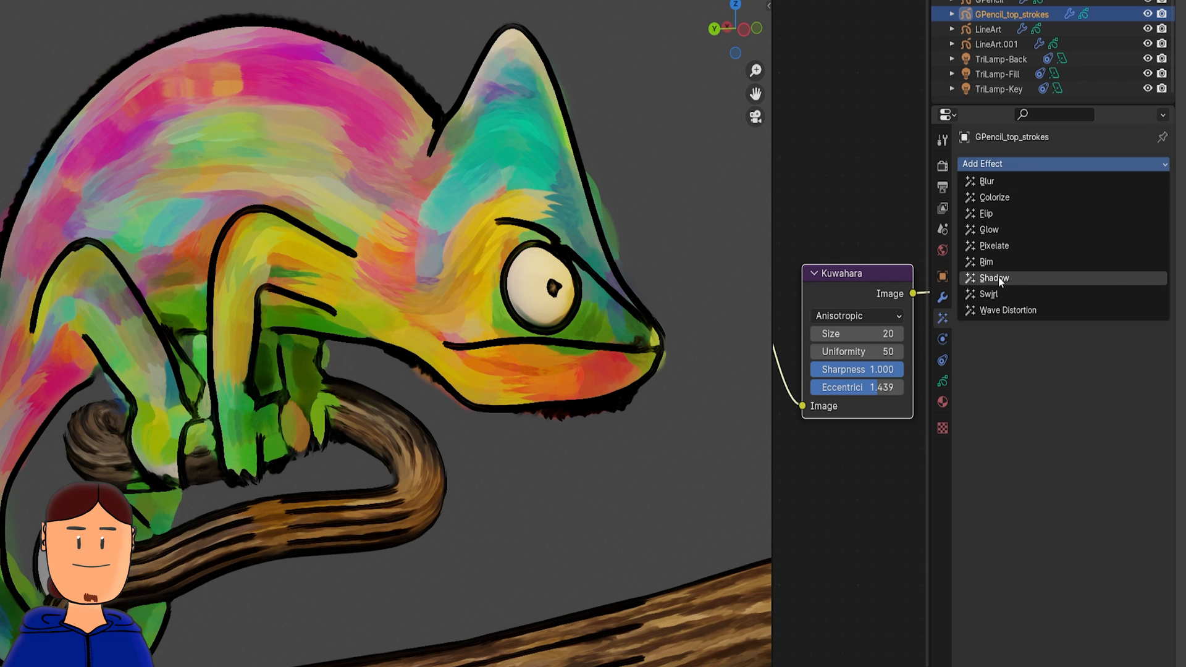
{"action": "left_click", "coordinate": [993, 278]}
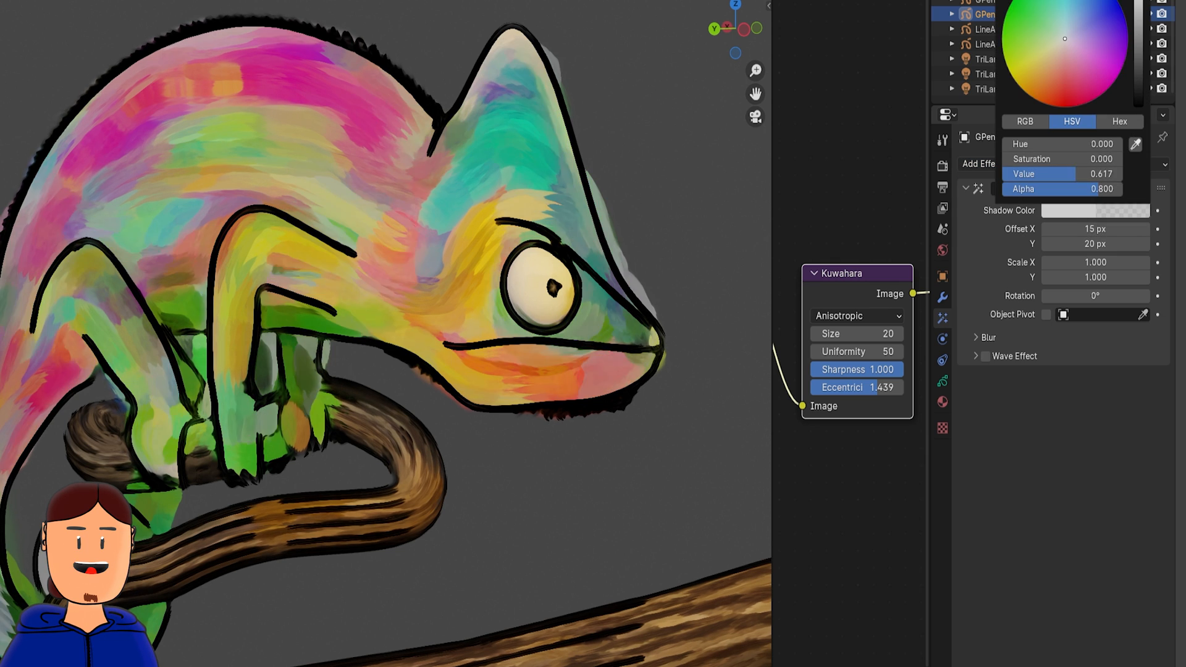
{"action": "left_click", "coordinate": [1042, 35]}
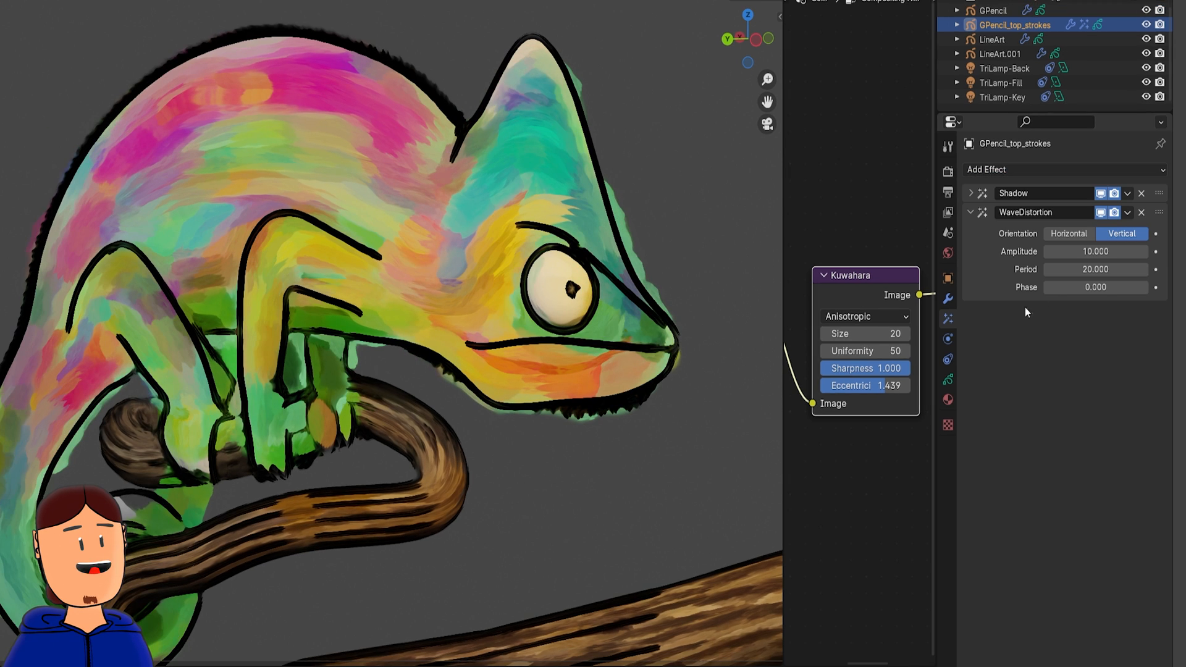
Make the Wave Distortion horizontal with lower amplitude, then add a Blur effect.
{"action": "left_click", "coordinate": [1068, 233]}
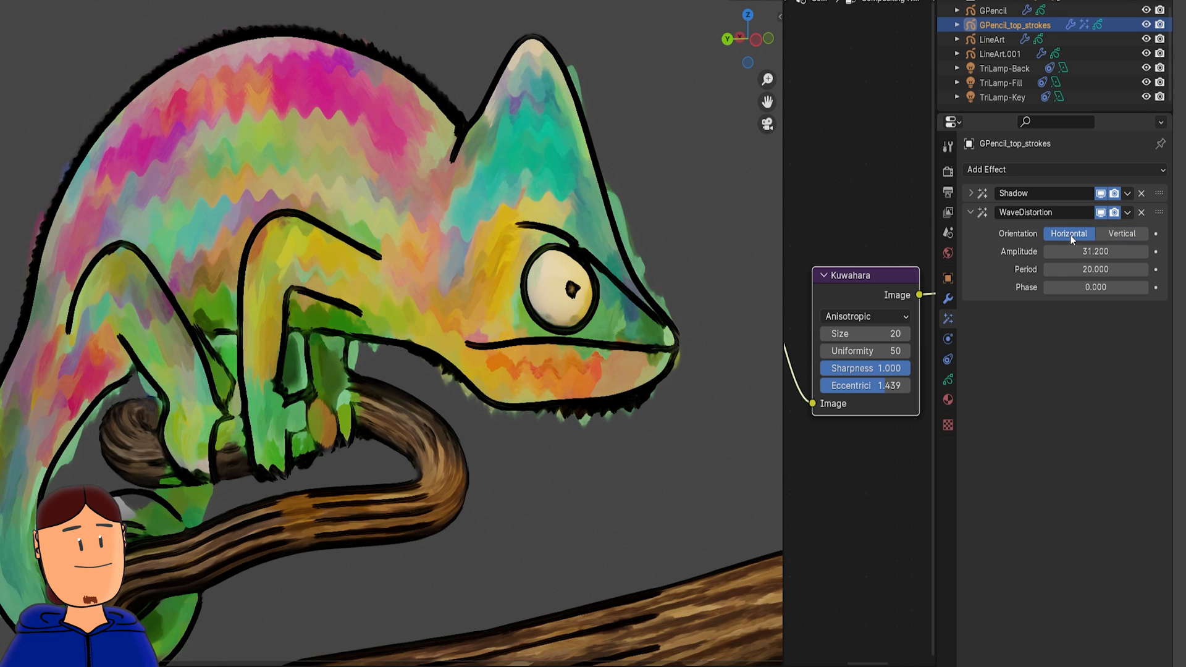
{"action": "left_click_drag", "start_coordinate": [1127, 252], "coordinate": [1059, 252]}
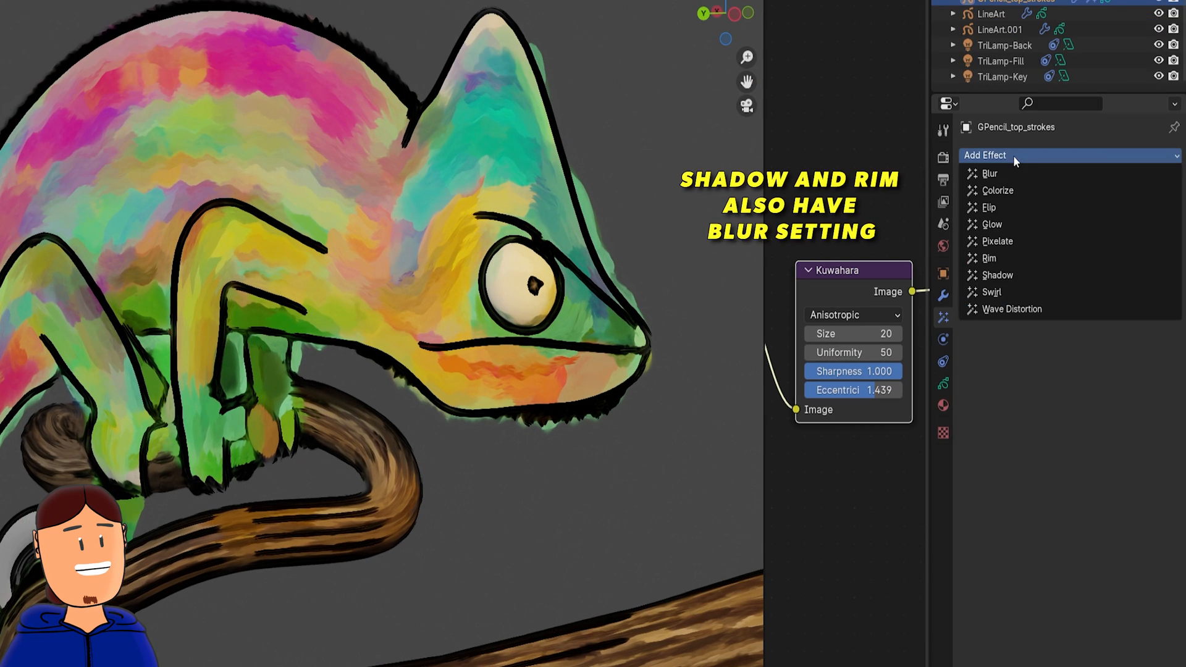
{"action": "left_click", "coordinate": [1012, 309]}
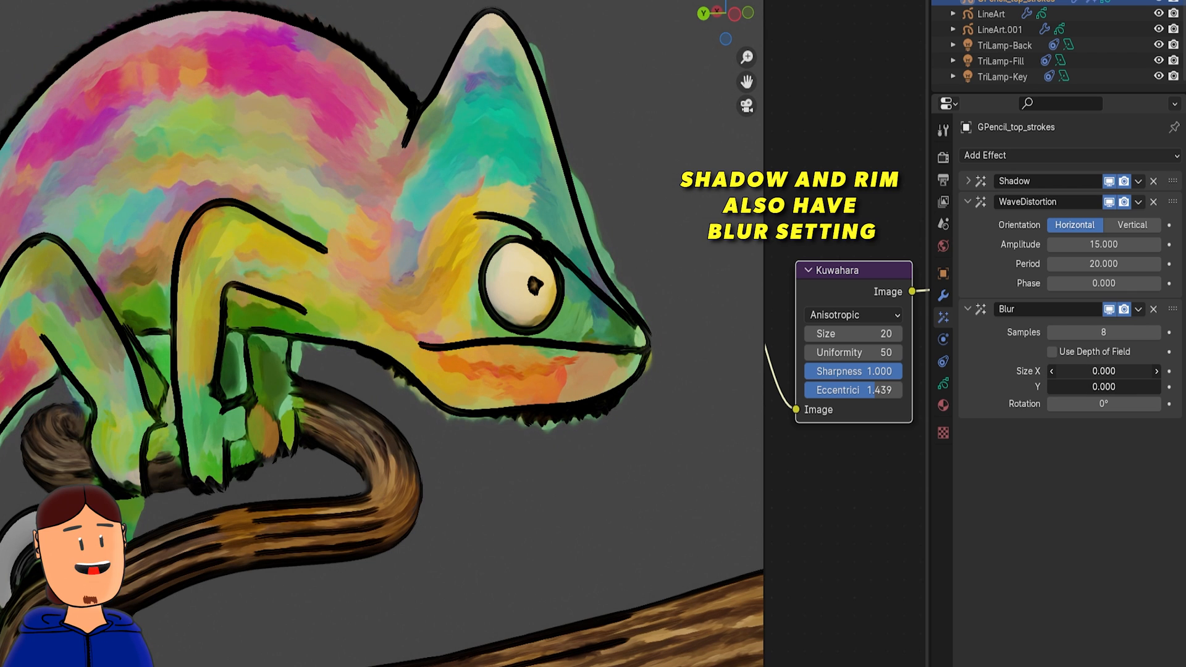
{"action": "left_click", "coordinate": [970, 181]}
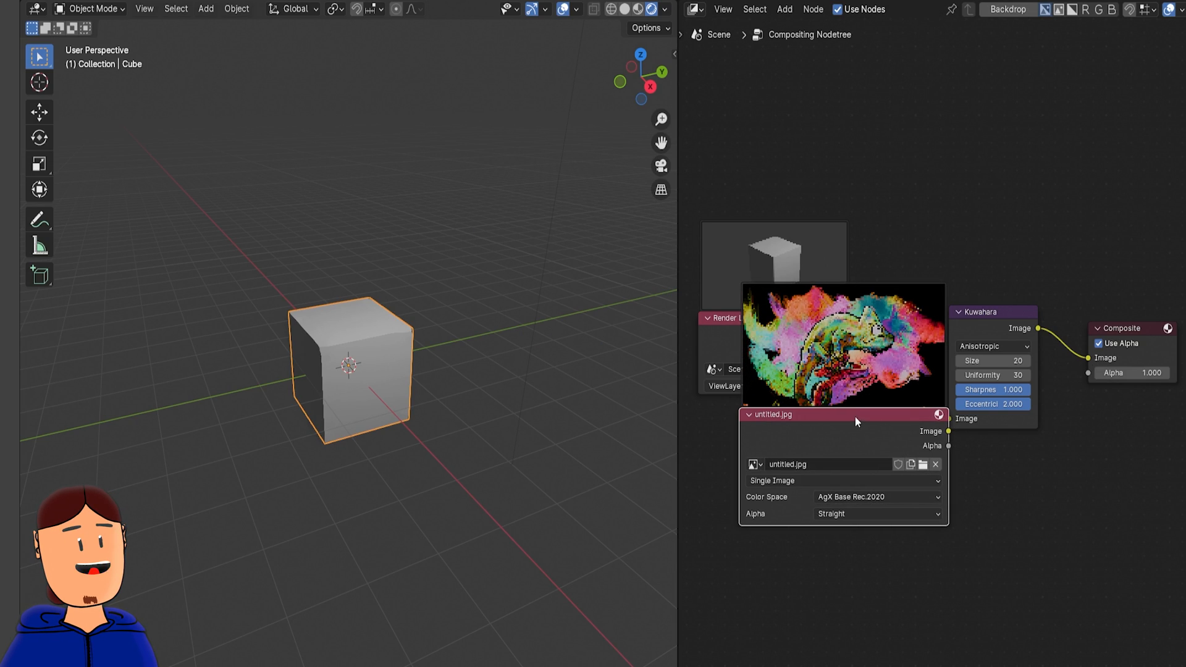
Loop the Dune_Boss_Fight.mp4 movie in AgX Base Rec.2020 and scale it to fit render size.
{"action": "left_click_drag", "start_coordinate": [855, 414], "coordinate": [806, 418]}
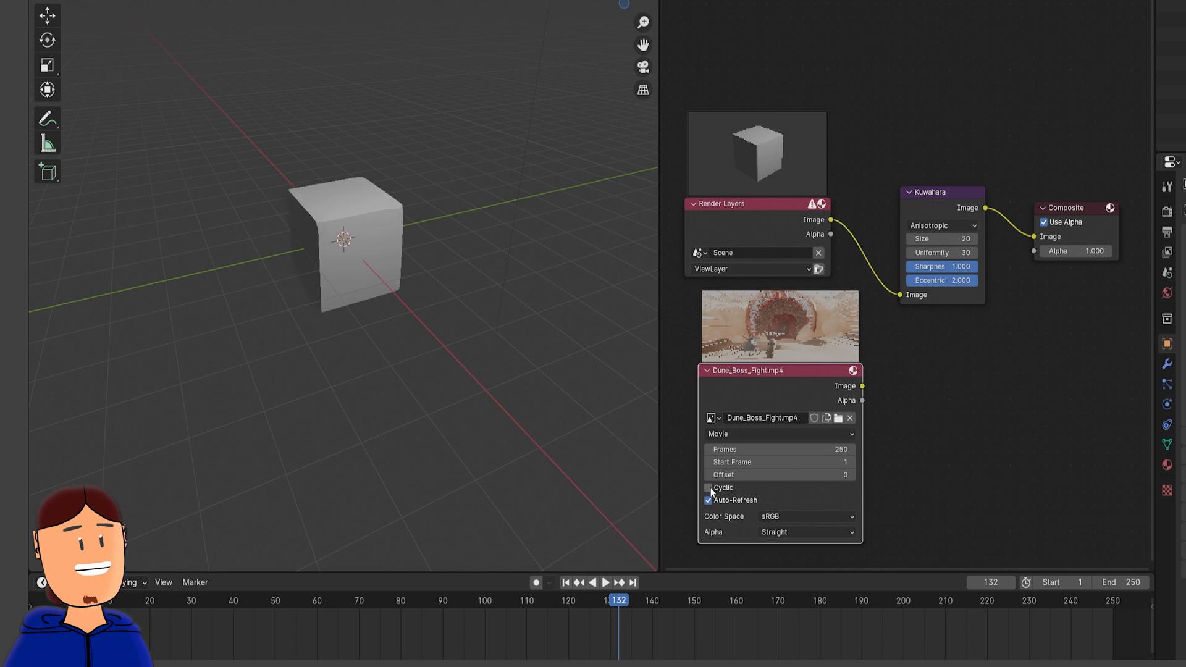
{"action": "left_click", "coordinate": [806, 517]}
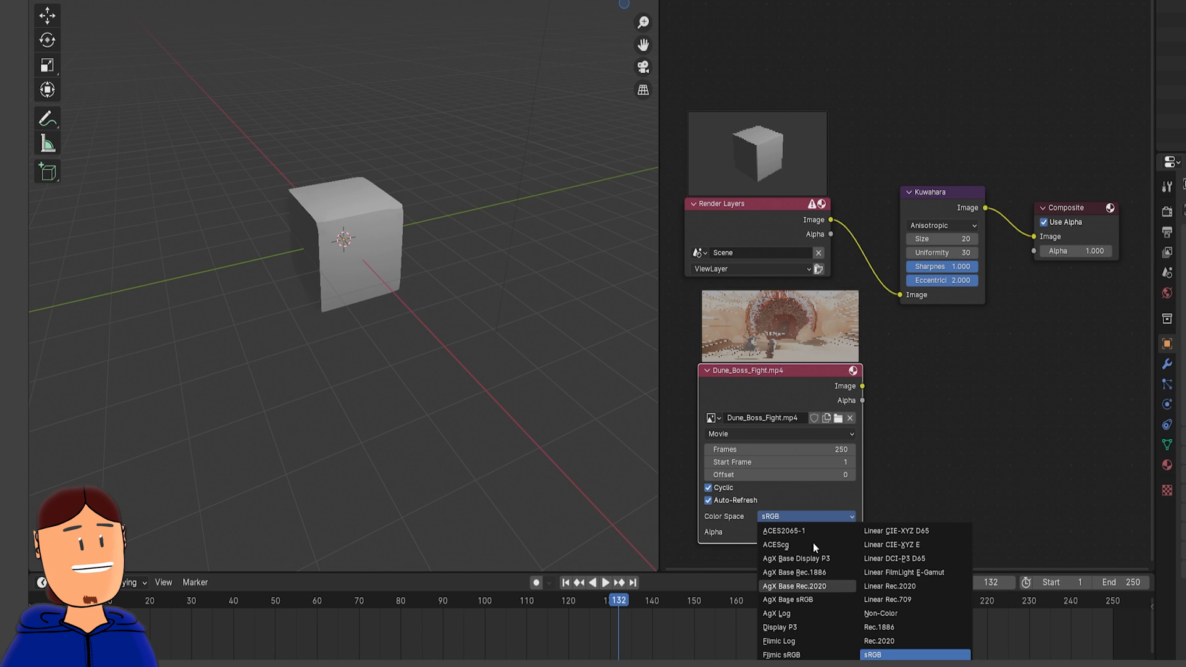
{"action": "left_click", "coordinate": [803, 586]}
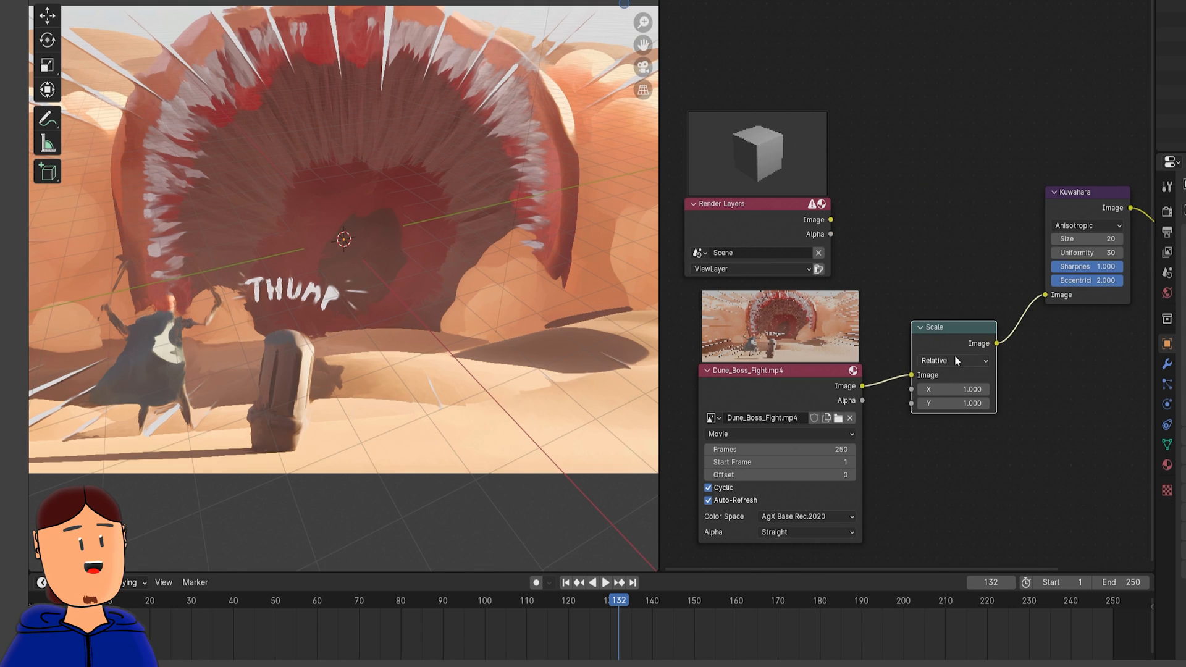
{"action": "left_click", "coordinate": [953, 360]}
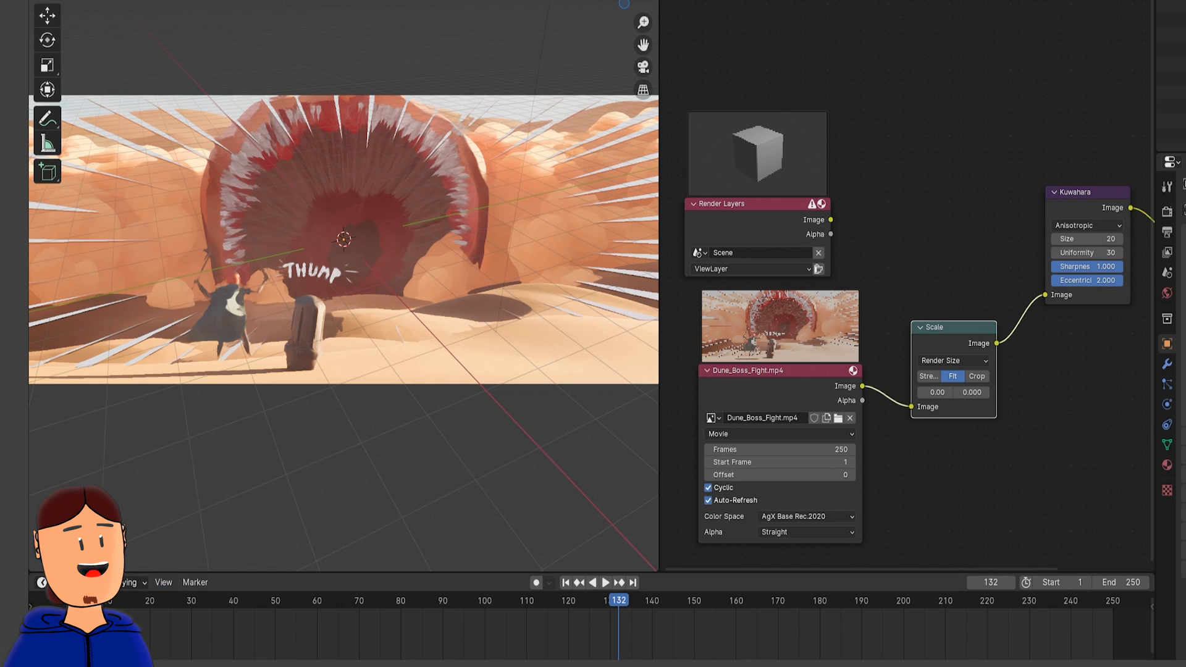
{"action": "left_click", "coordinate": [599, 583]}
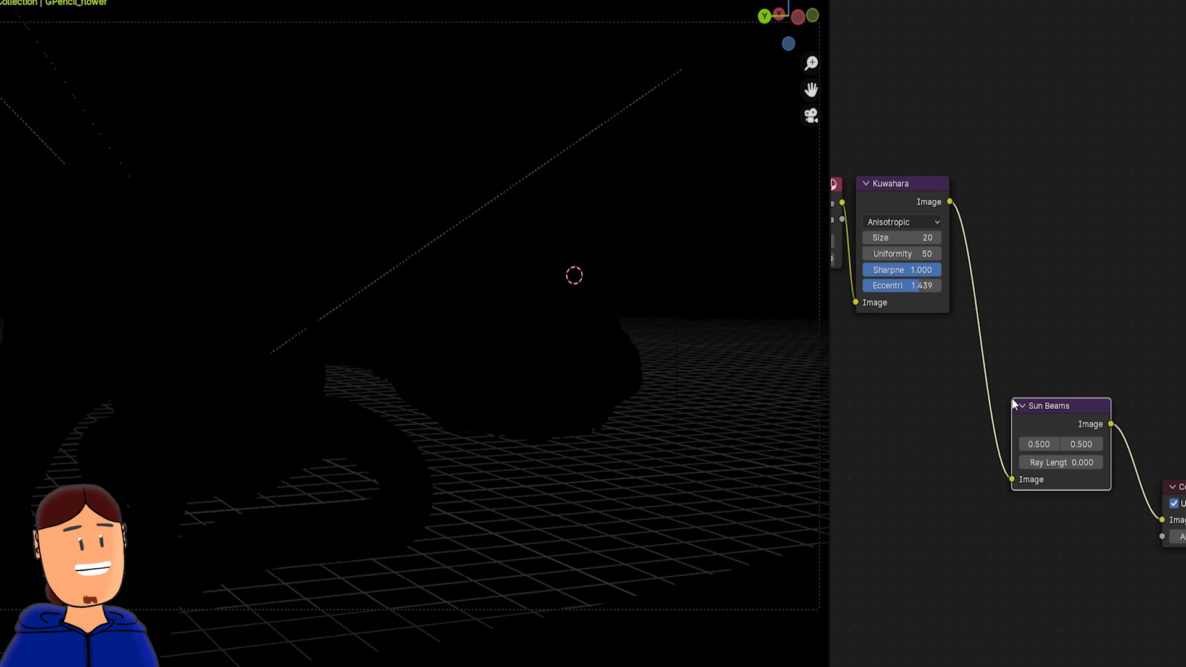
Lengthen the Sun Beams rays, switch the Glare style, and add a Sun Beams filter node.
{"action": "left_click_drag", "start_coordinate": [1061, 462], "coordinate": [1055, 463]}
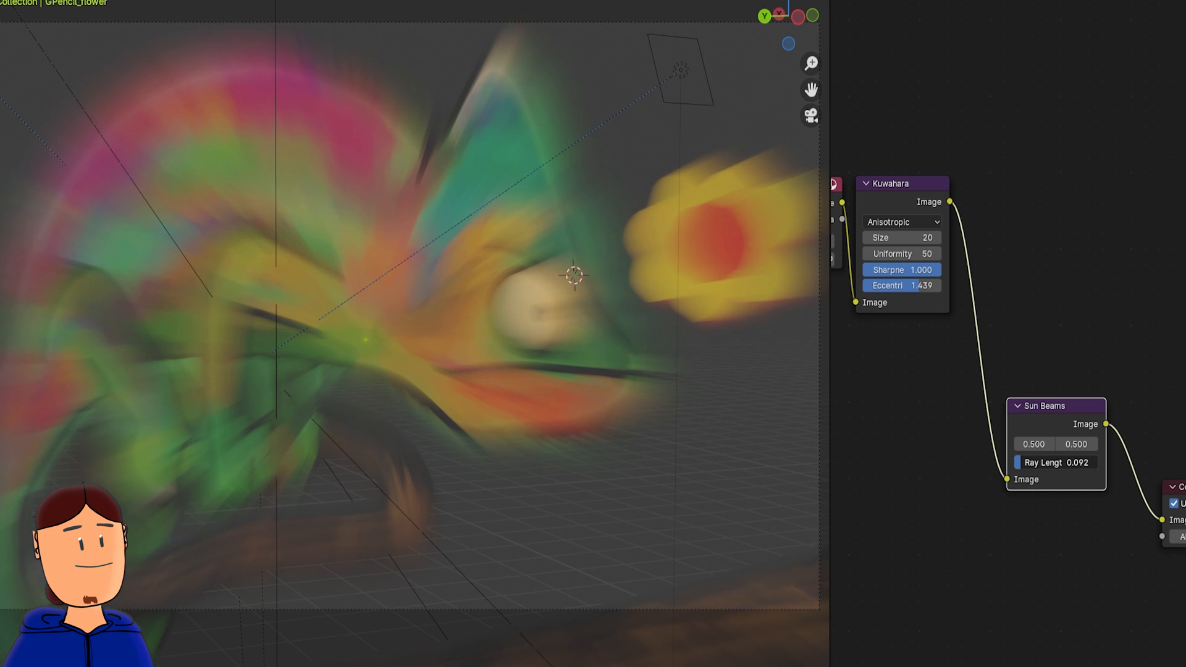
{"action": "left_click_drag", "start_coordinate": [1056, 462], "coordinate": [1075, 462]}
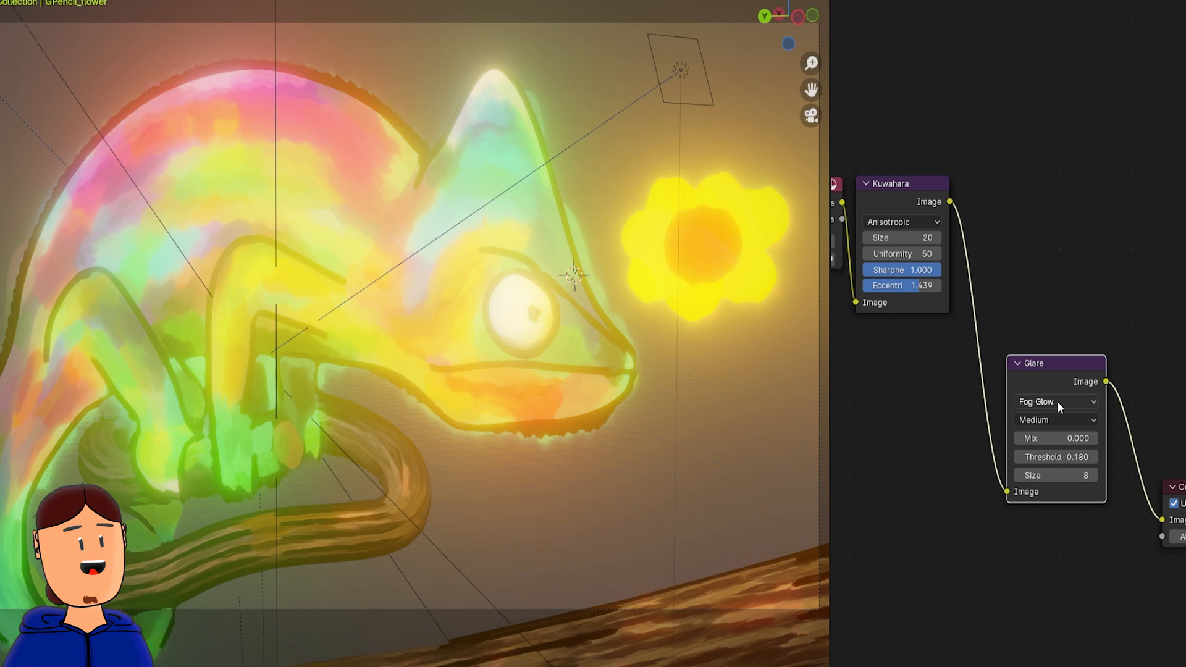
{"action": "left_click", "coordinate": [1057, 402]}
{"action": "type", "text": "b"}
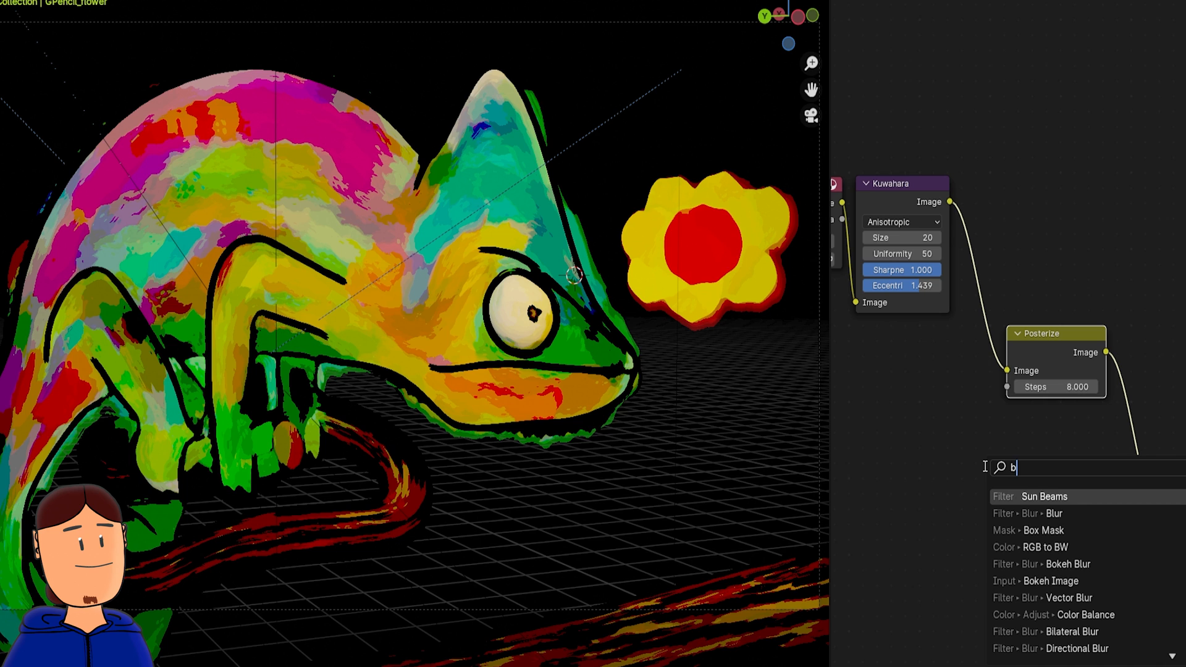
{"action": "left_click", "coordinate": [1052, 513]}
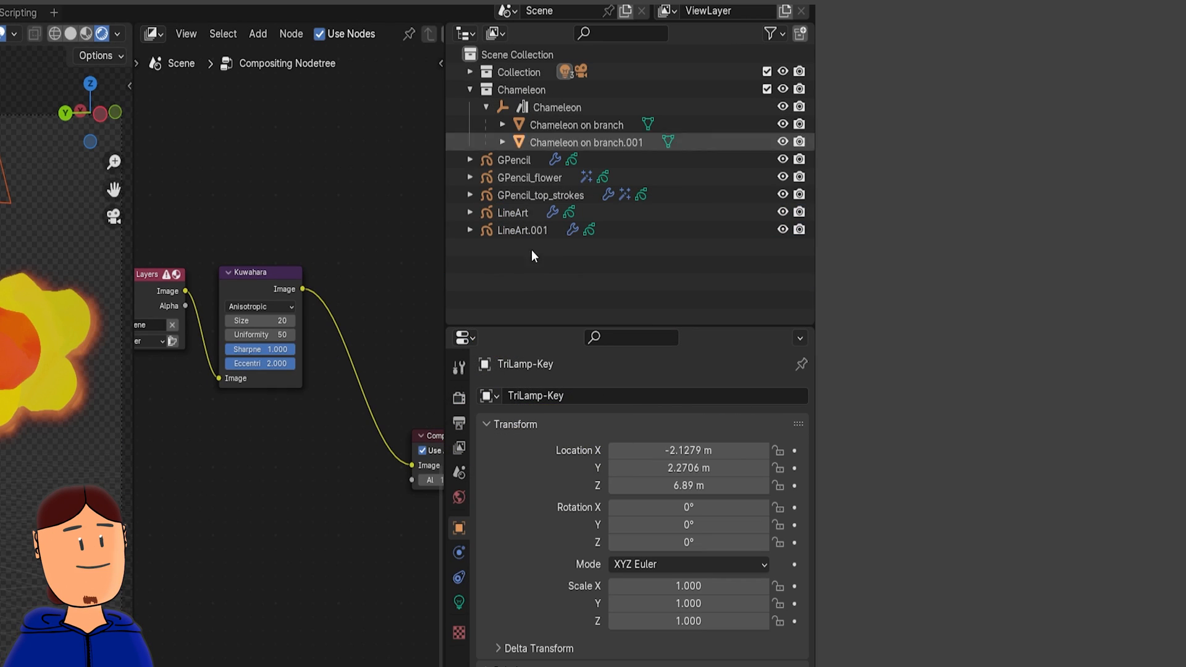
Move the grease pencil objects into a new collection named Gpencil.
{"action": "left_click", "coordinate": [513, 178]}
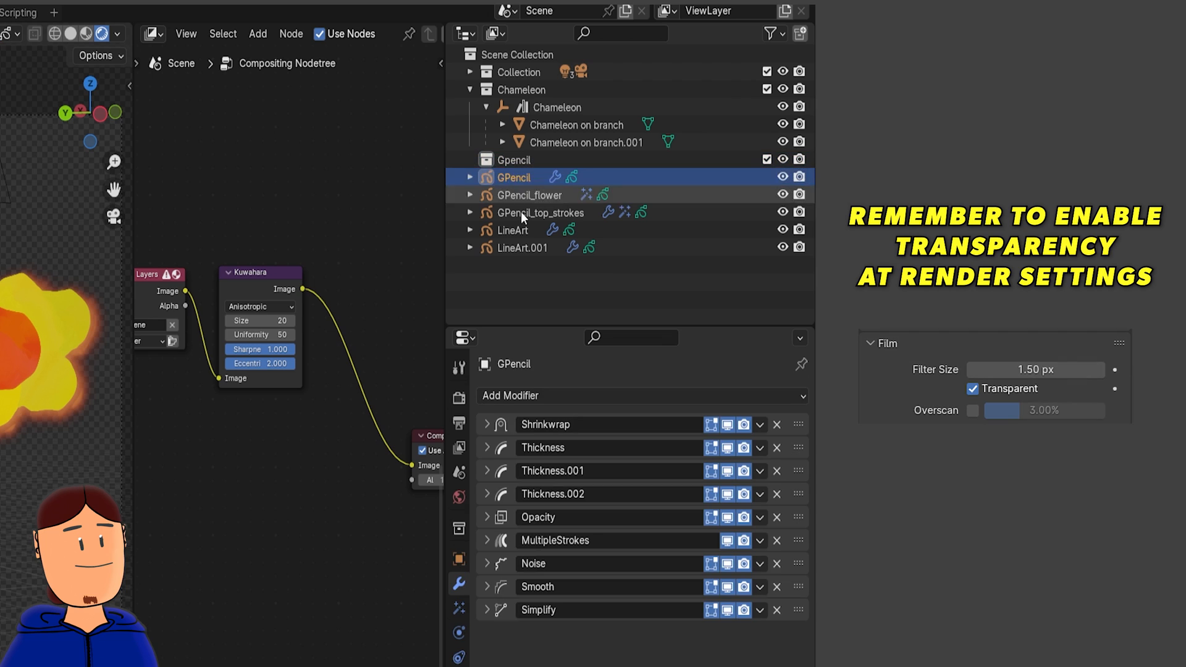
{"action": "double_click", "coordinate": [513, 230]}
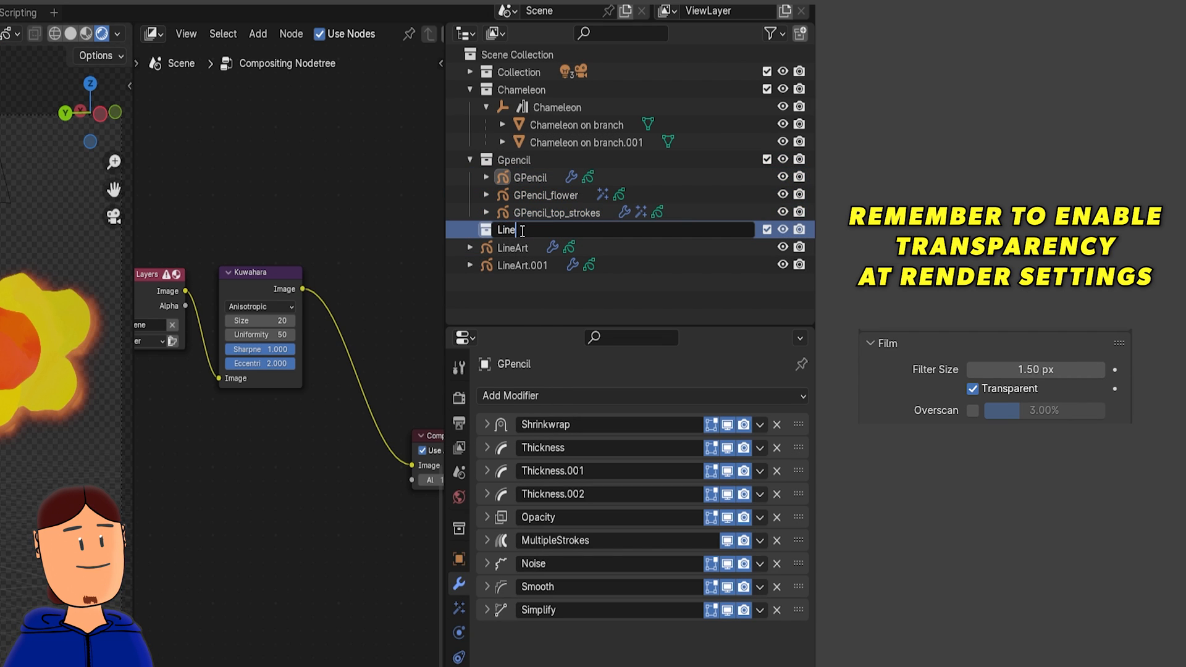
{"action": "left_click", "coordinate": [760, 425]}
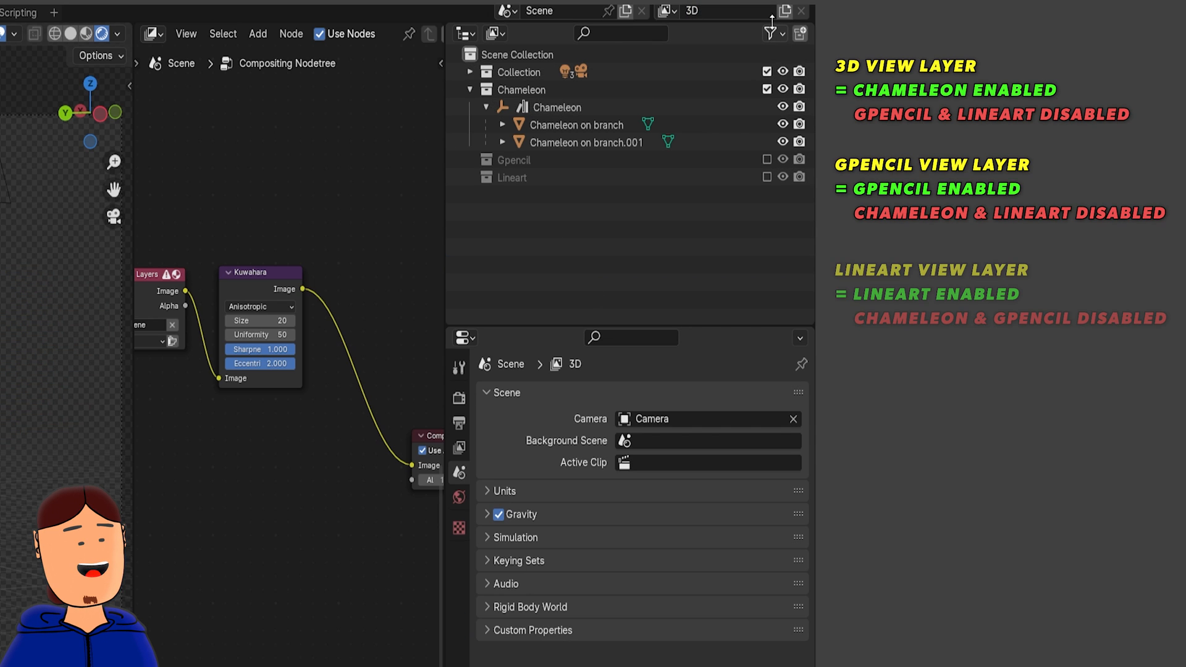
{"action": "left_click", "coordinate": [715, 11]}
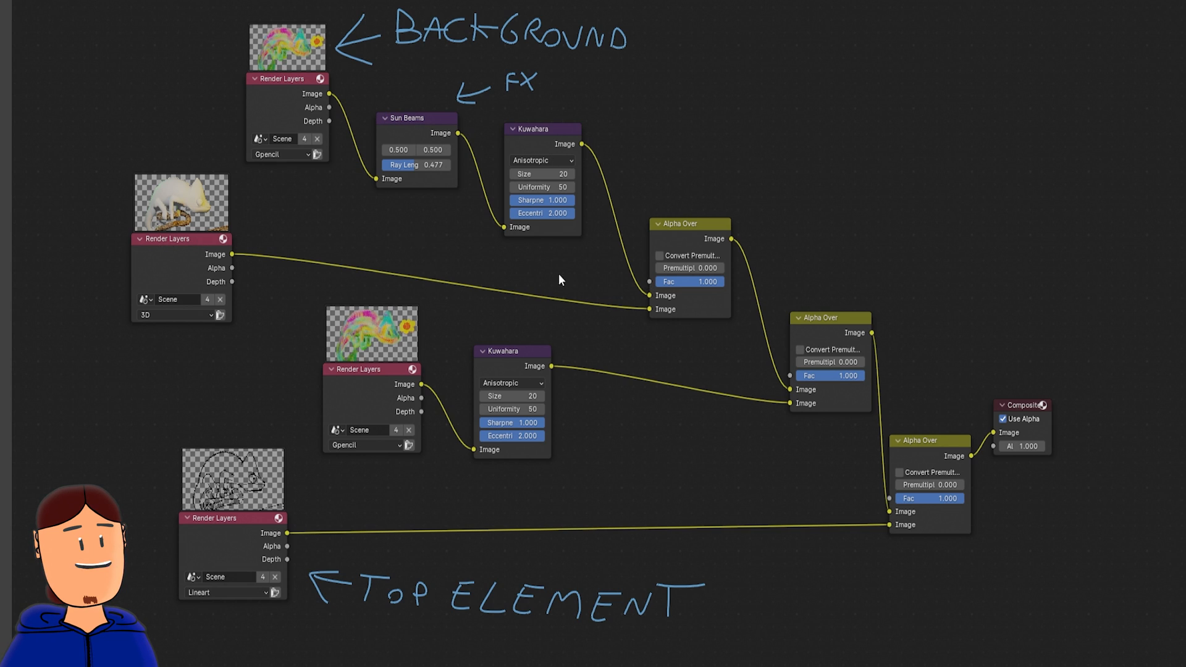
{"action": "mouse_move", "coordinate": [361, 401]}
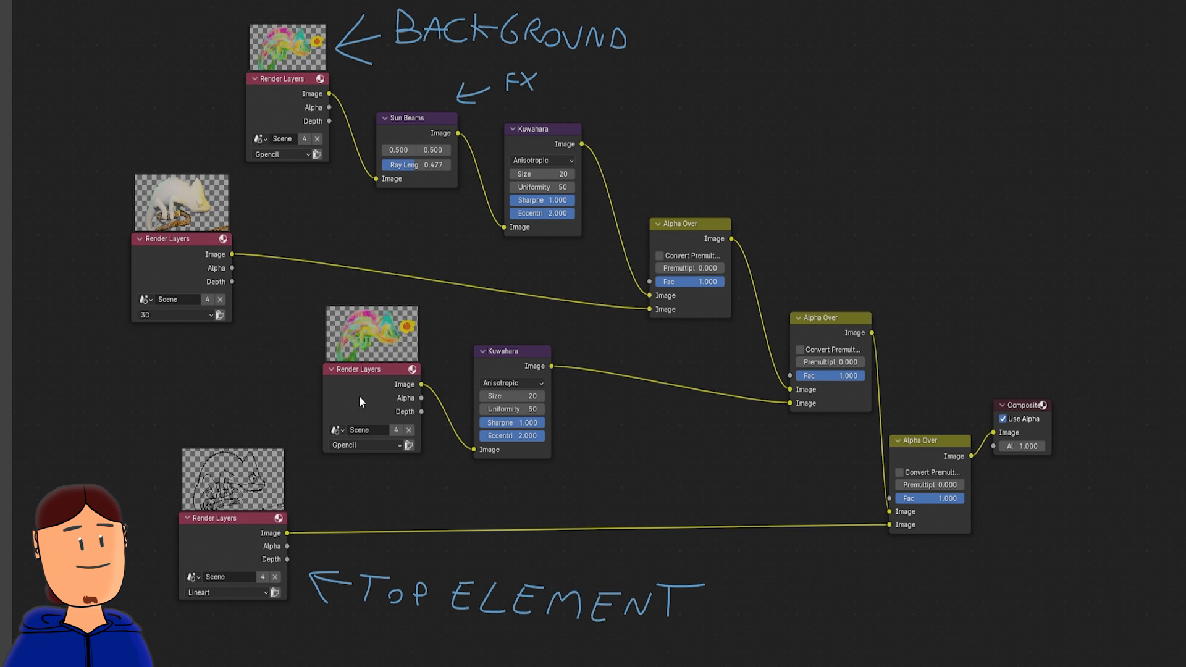